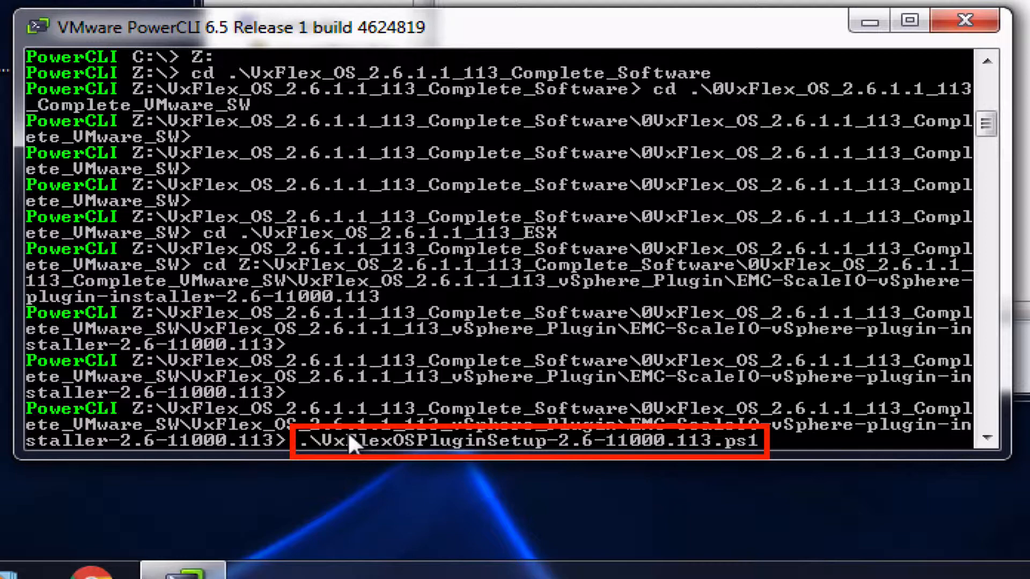
- Run the plug-in setup script against vCenter 10.10.10.20 as administrator@vsphere, mode 1, standard registration
key(Return)
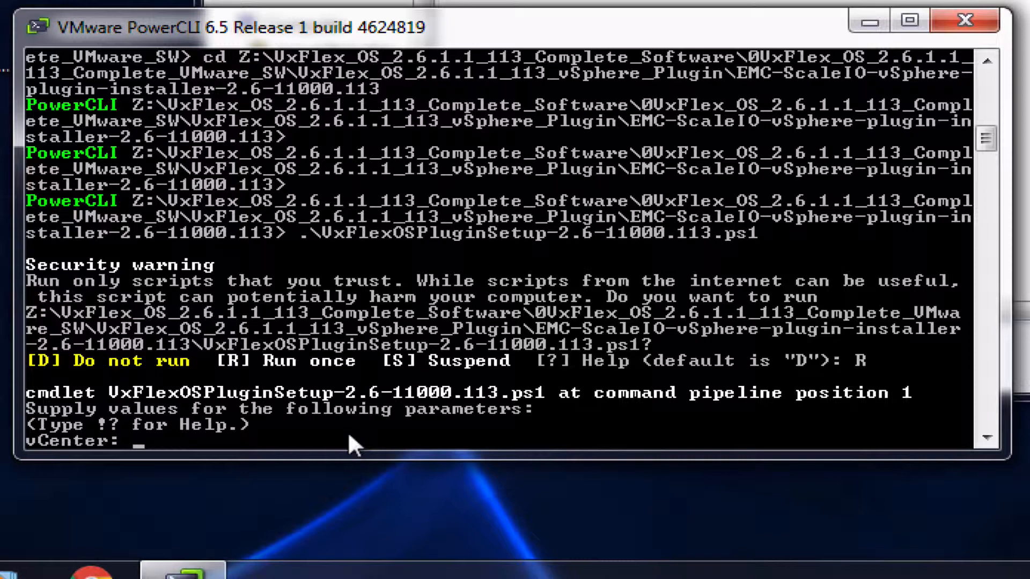
text(10.10.10.20)
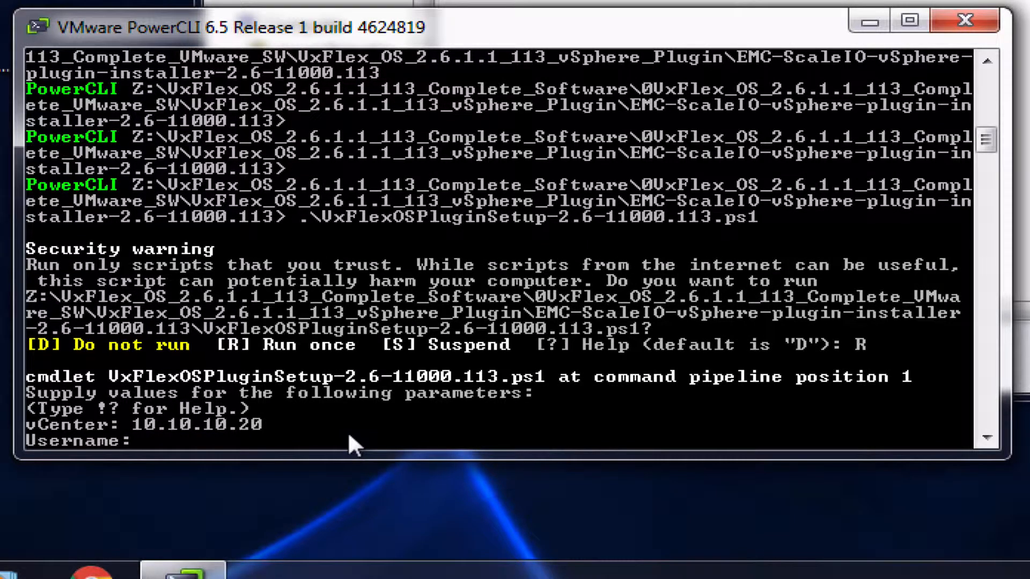
text(administrator@vsphere.local)
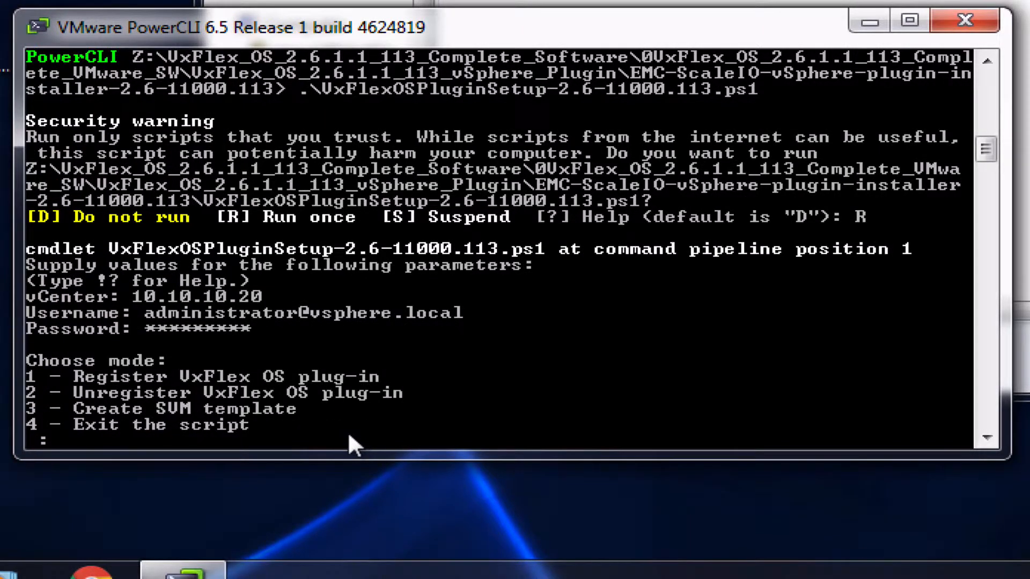
text(1)
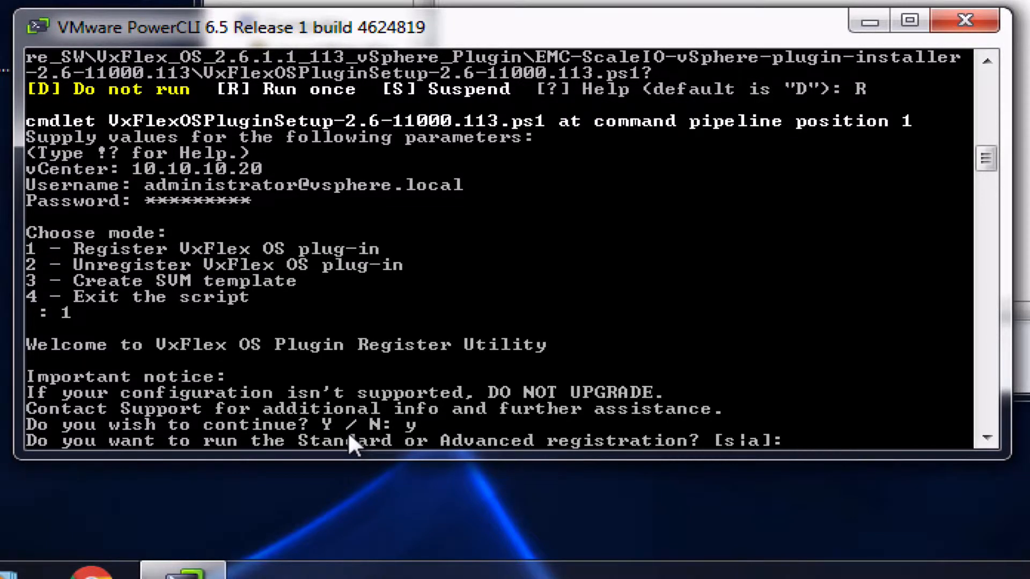
text(s)
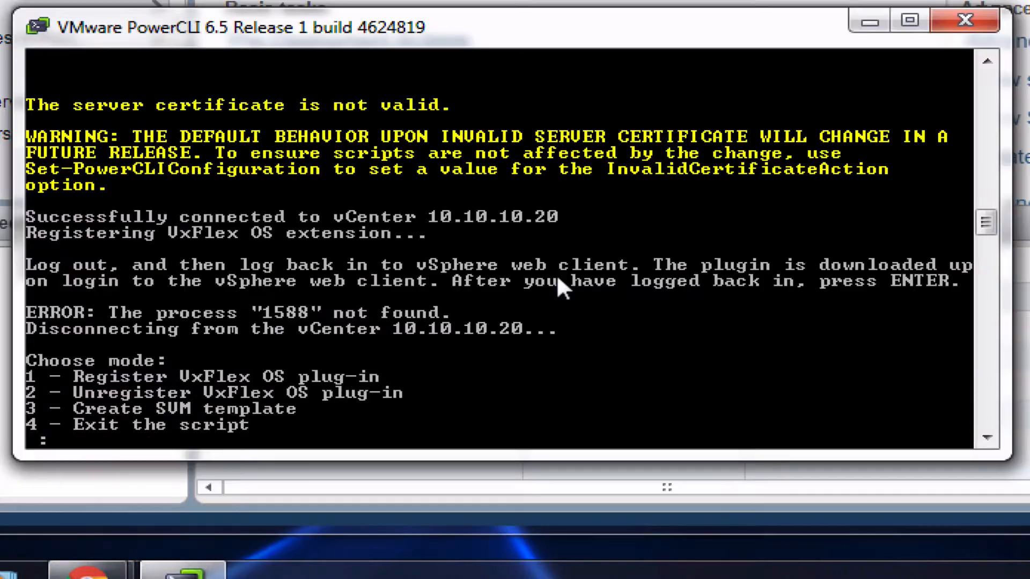
- Choose mode 3, confirm datacenter DC and the OVA path, and give DS1 as the first datastore
text(3)
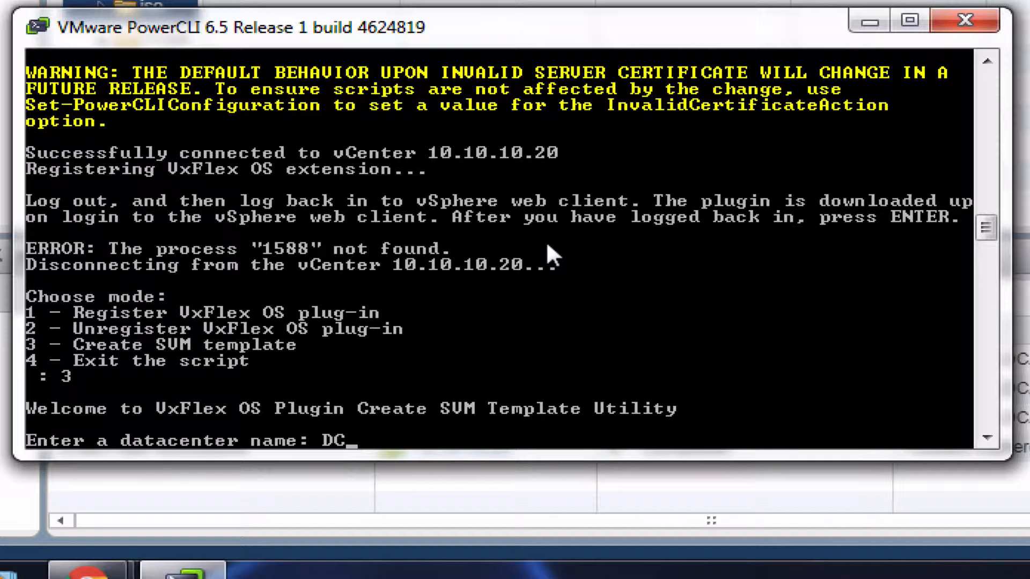
key(Return)
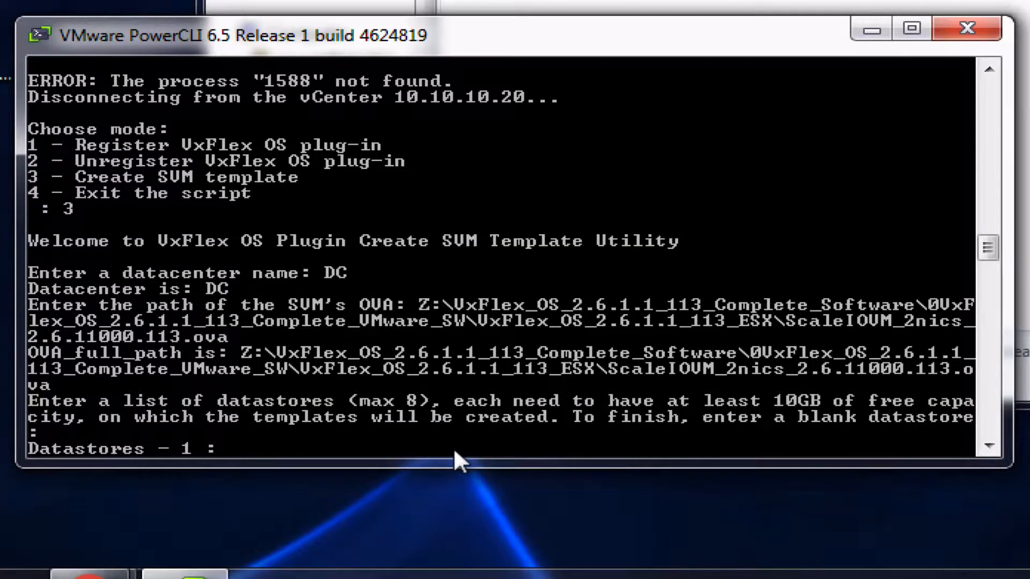
text(DS1)
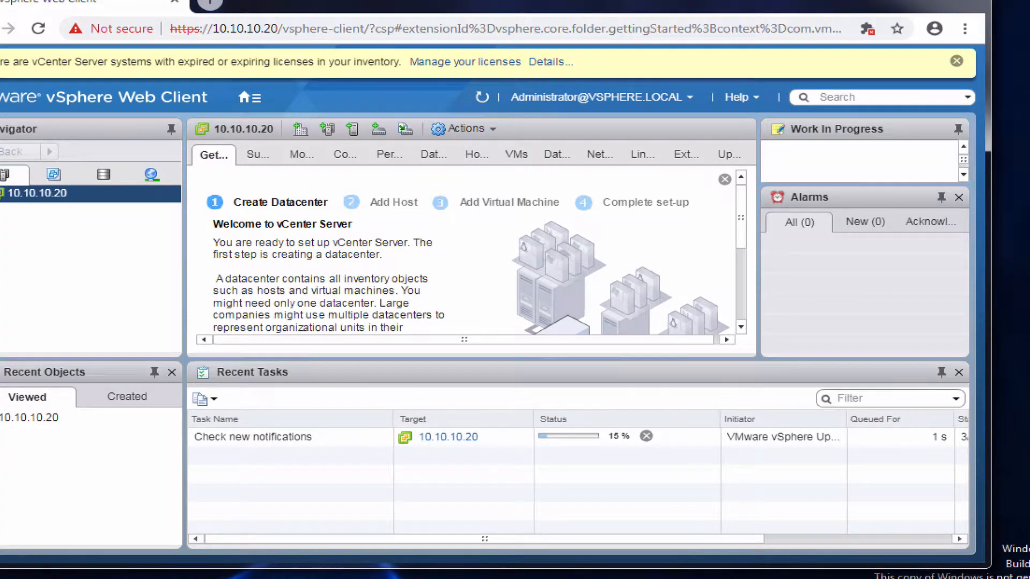
- From Home, reach the Dell EMC VxFlex OS plug-in's pre-deployment actions
click(243, 98)
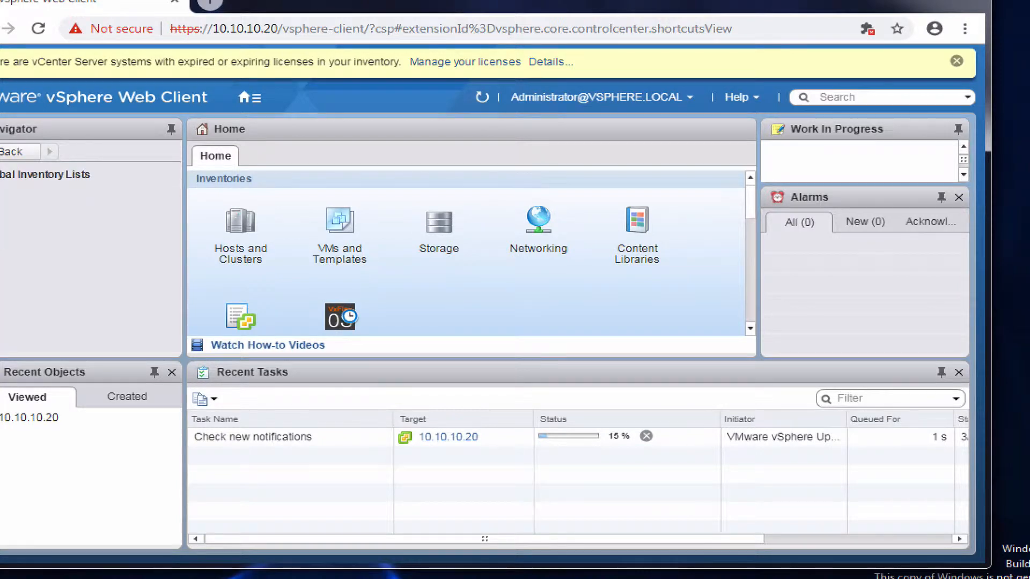
click(340, 315)
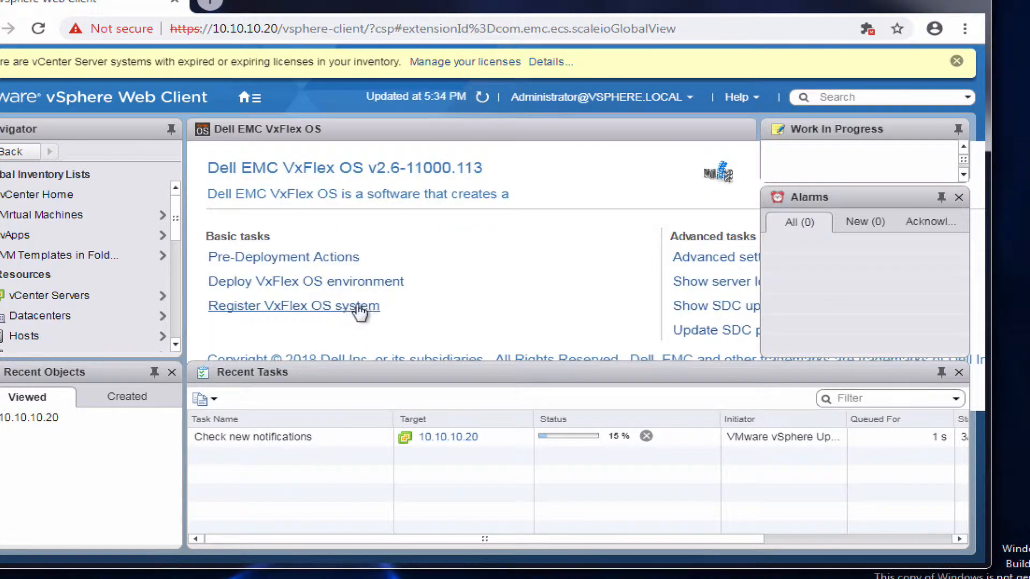
mouse_move(535, 247)
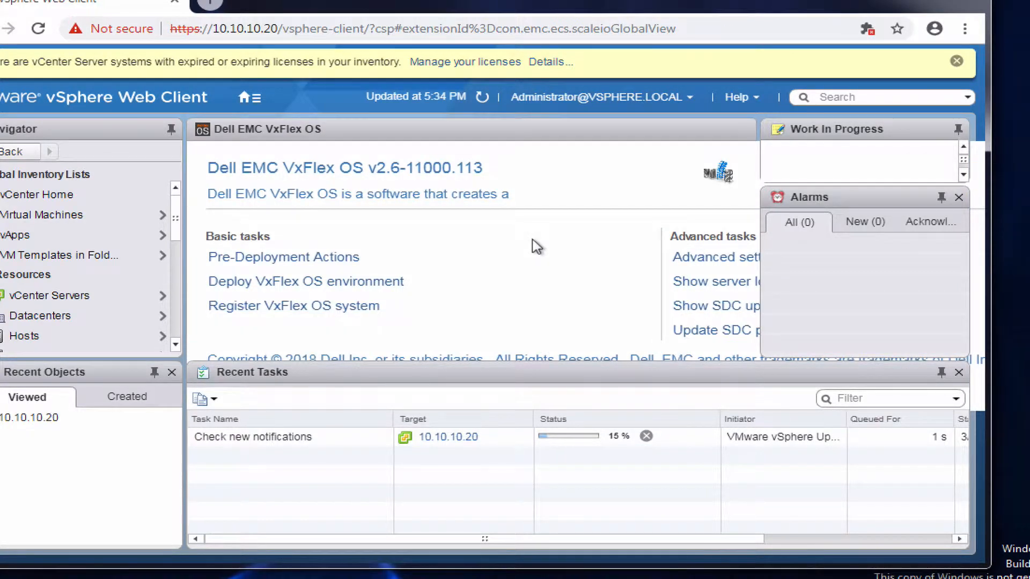
click(282, 257)
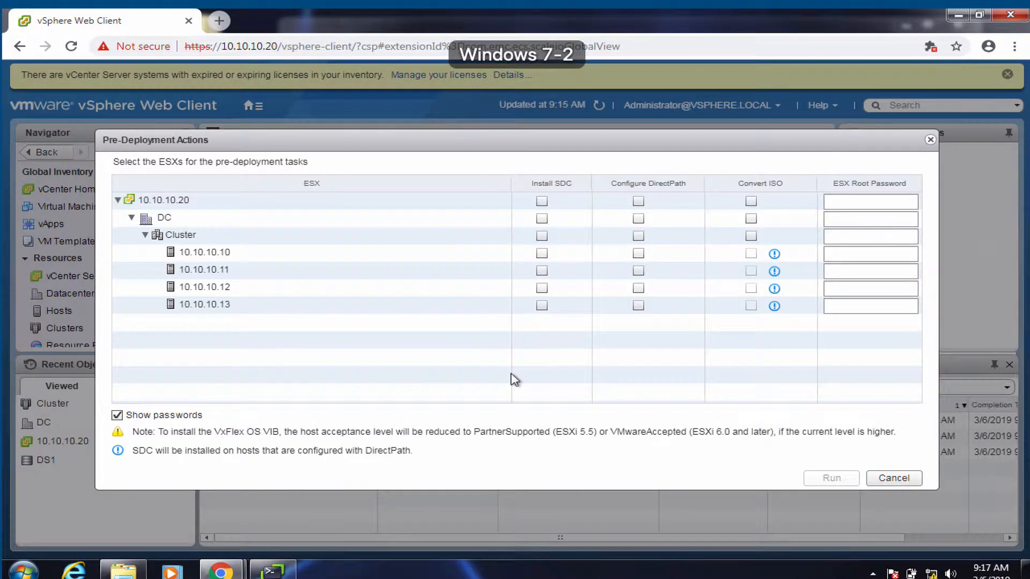
- Mark SDC installation for every host under vCenter 10.10.10.20 and confirm
click(204, 251)
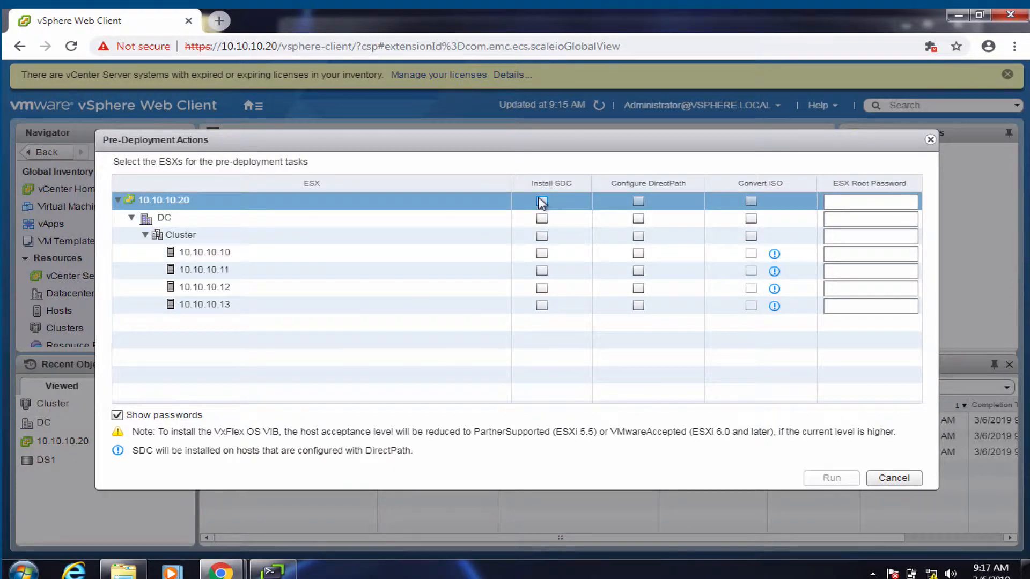
click(541, 201)
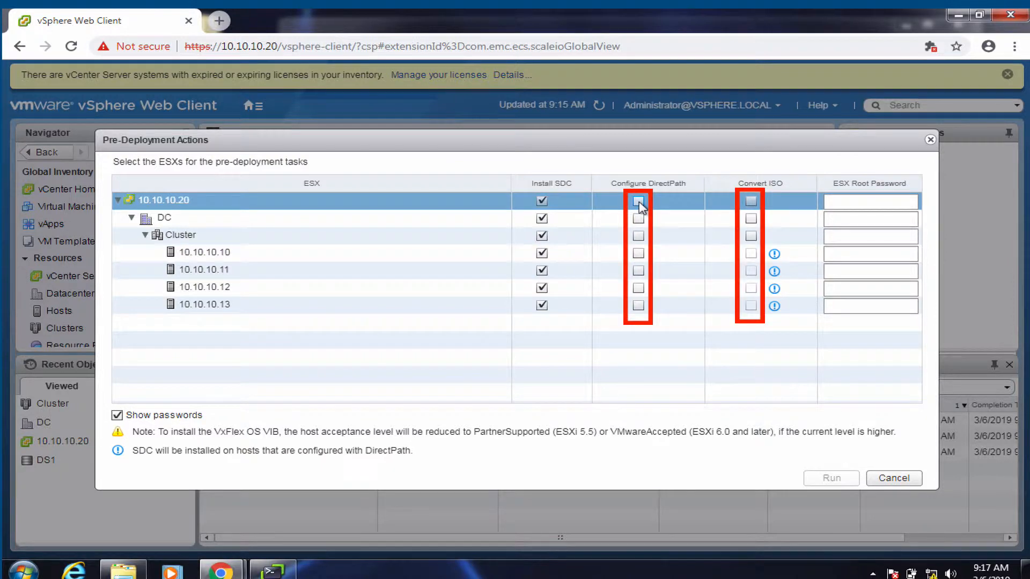
click(894, 478)
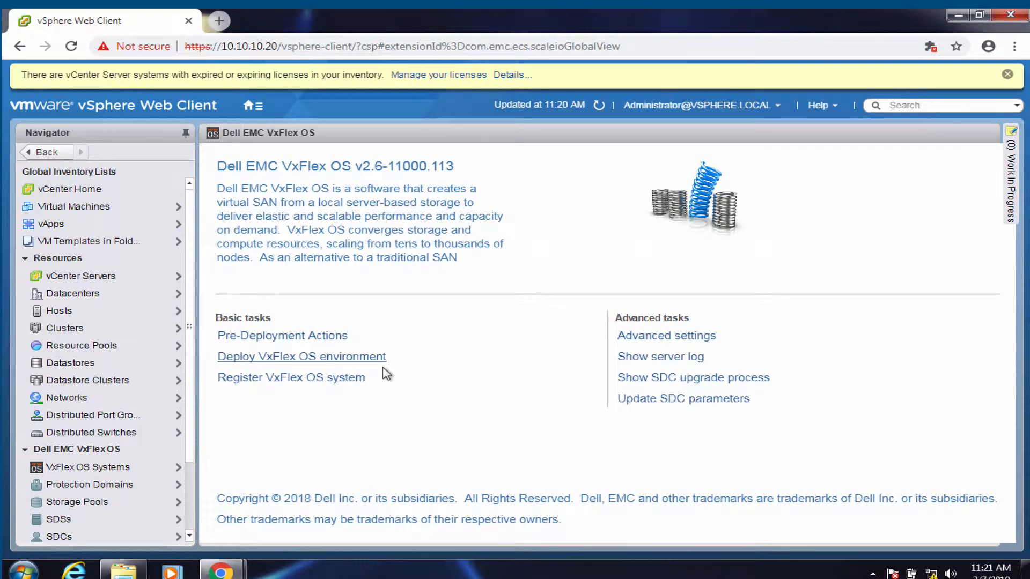
- Start the VxFlex OS deployment wizard, accept the license and keep system VxFlex1 settings
click(300, 356)
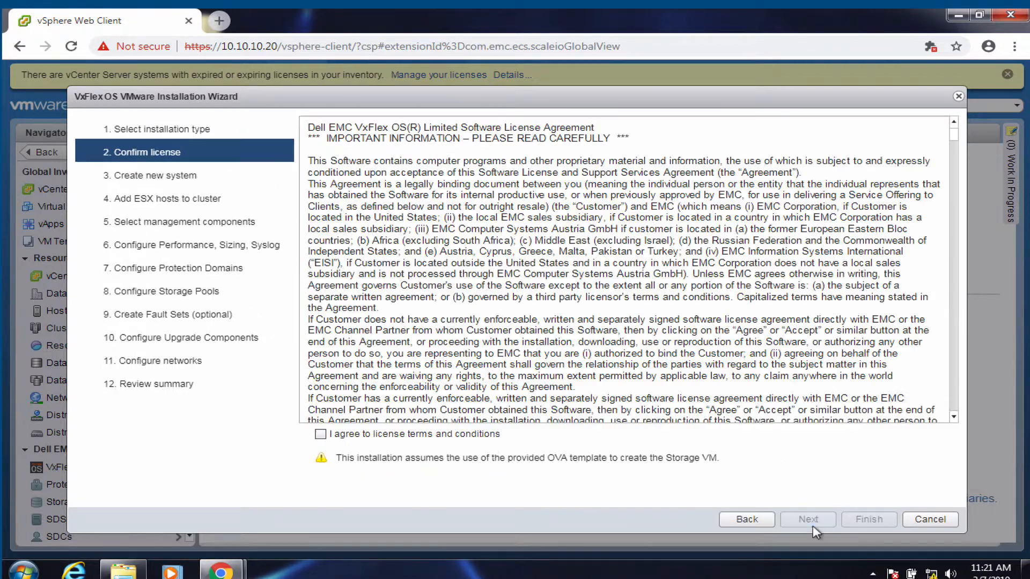
click(807, 519)
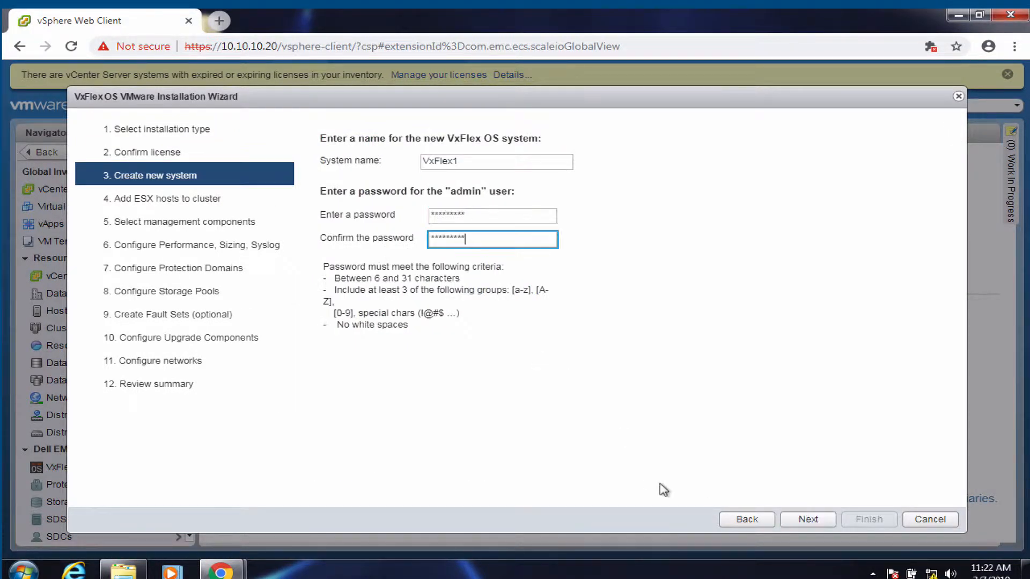
click(806, 519)
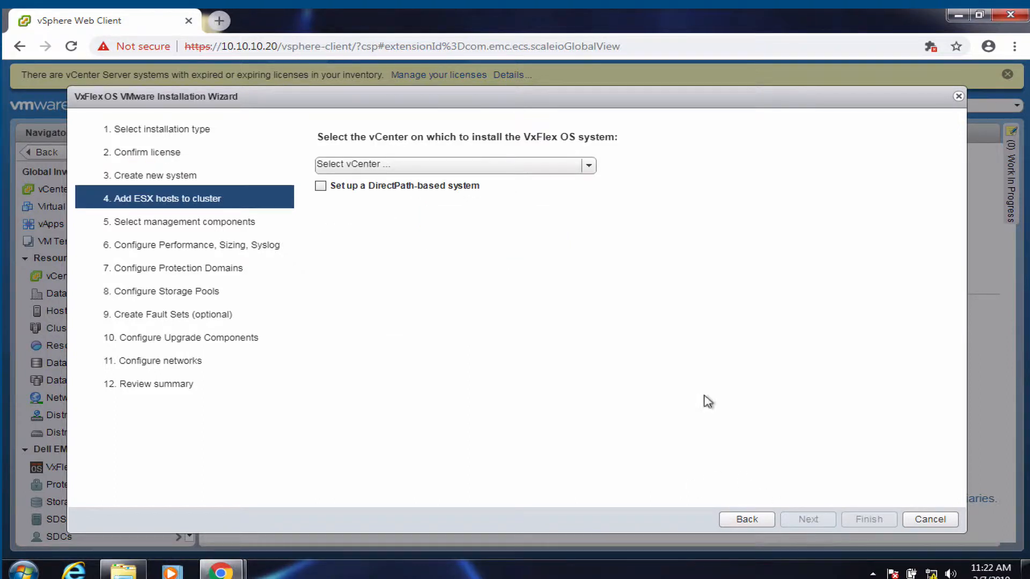
- Select vCenter 10.10.10.20 and add all hosts of Cluster under DC to the system
click(587, 165)
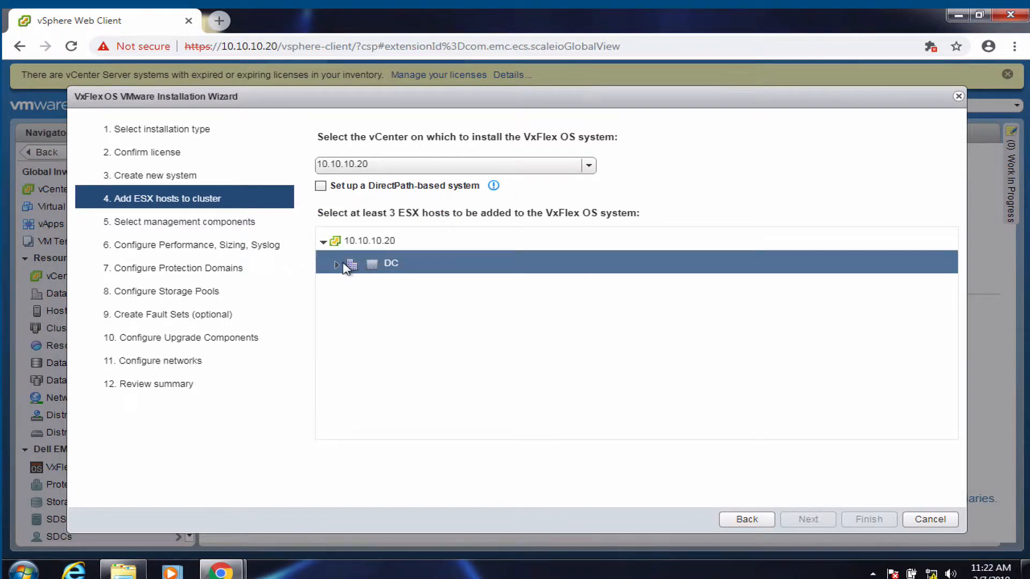
click(337, 264)
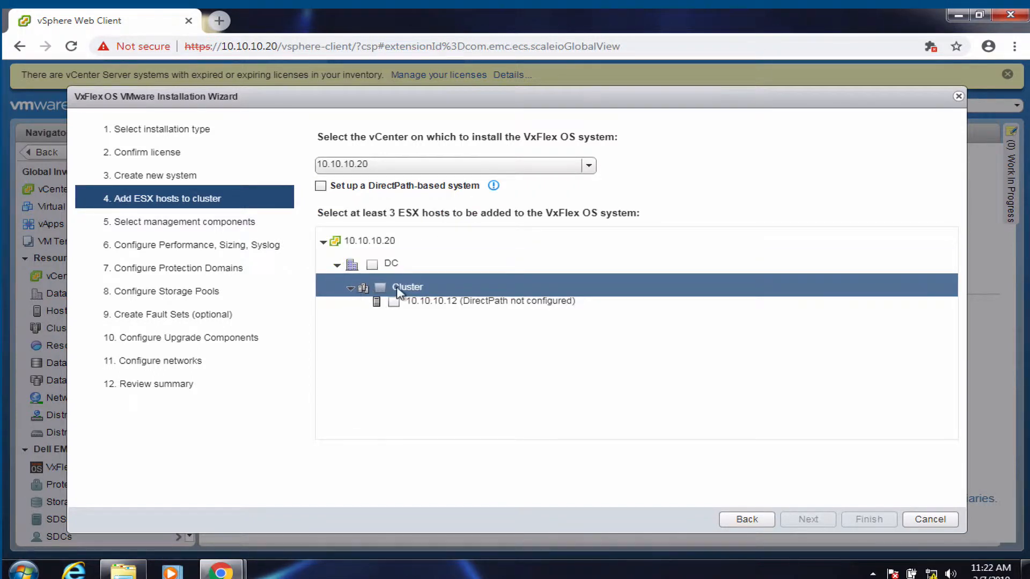
click(379, 288)
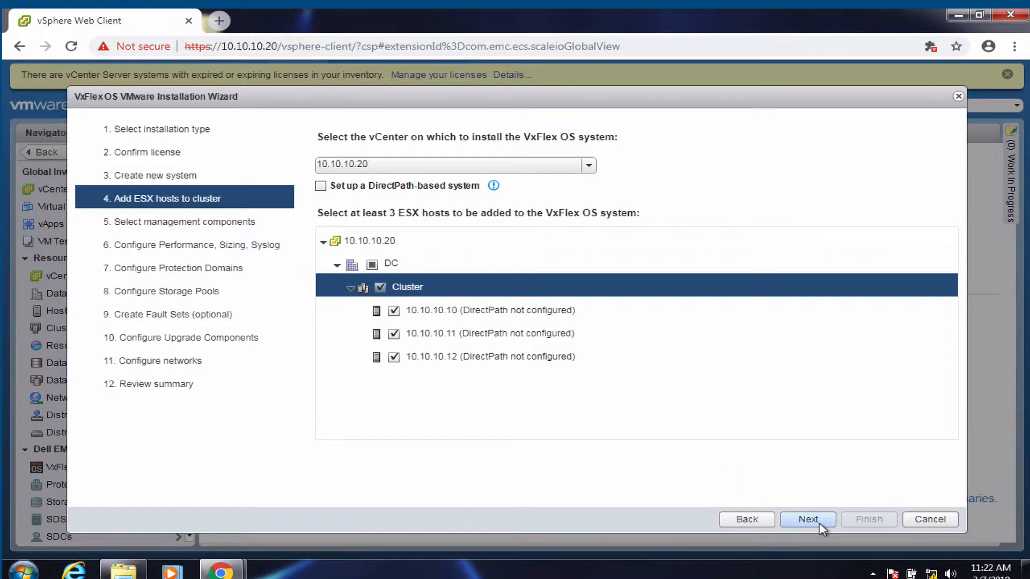
click(807, 519)
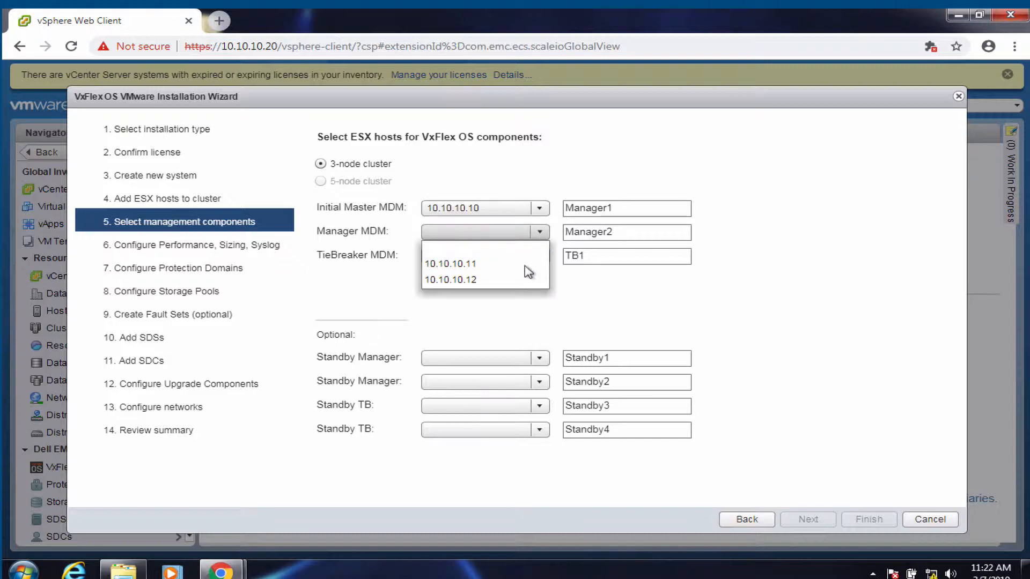
- Assign 10.10.10.11 as Manager MDM and 10.10.10.12 as TieBreaker, keeping default sizing
click(451, 264)
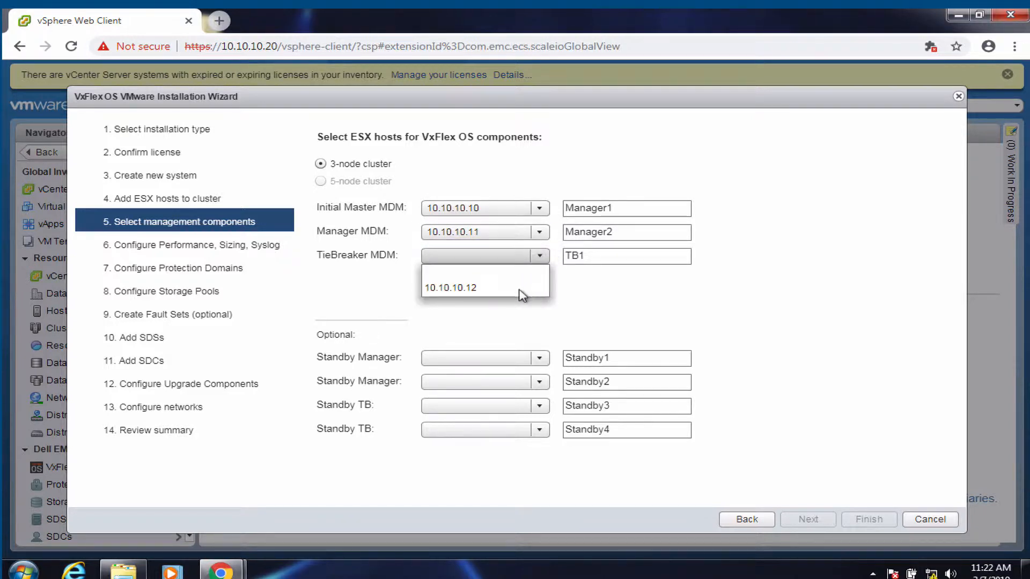
click(451, 288)
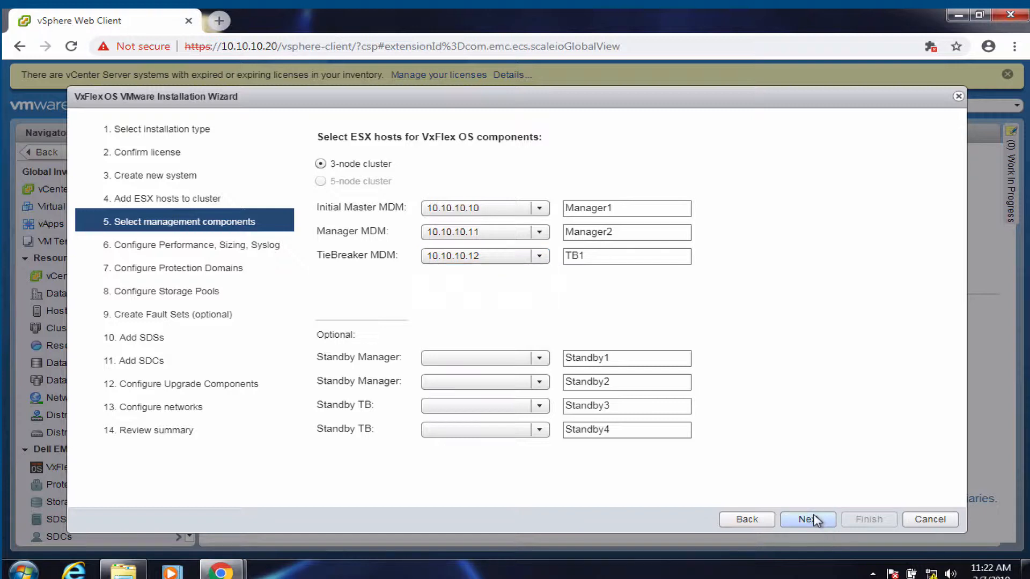
click(806, 519)
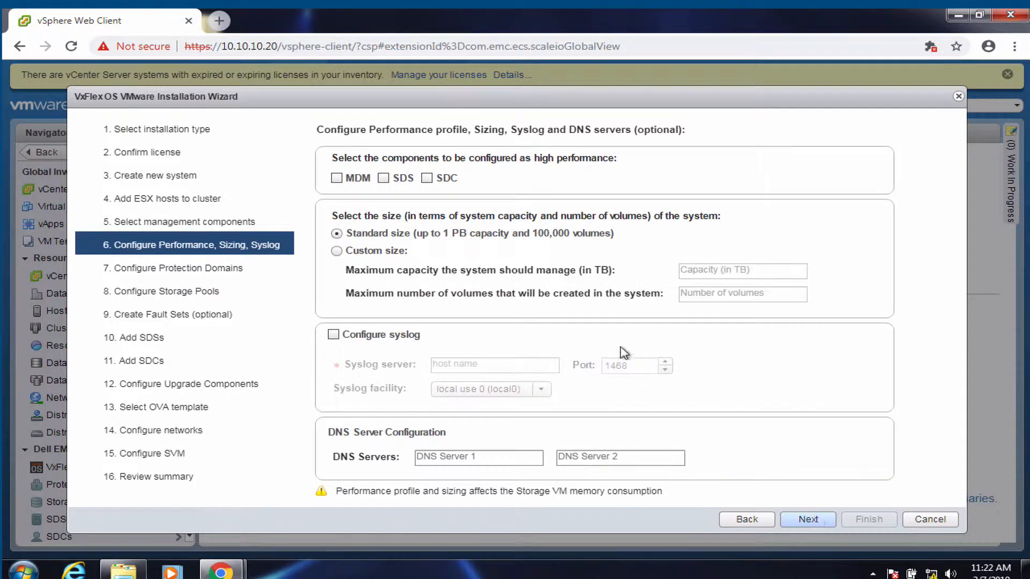
click(807, 519)
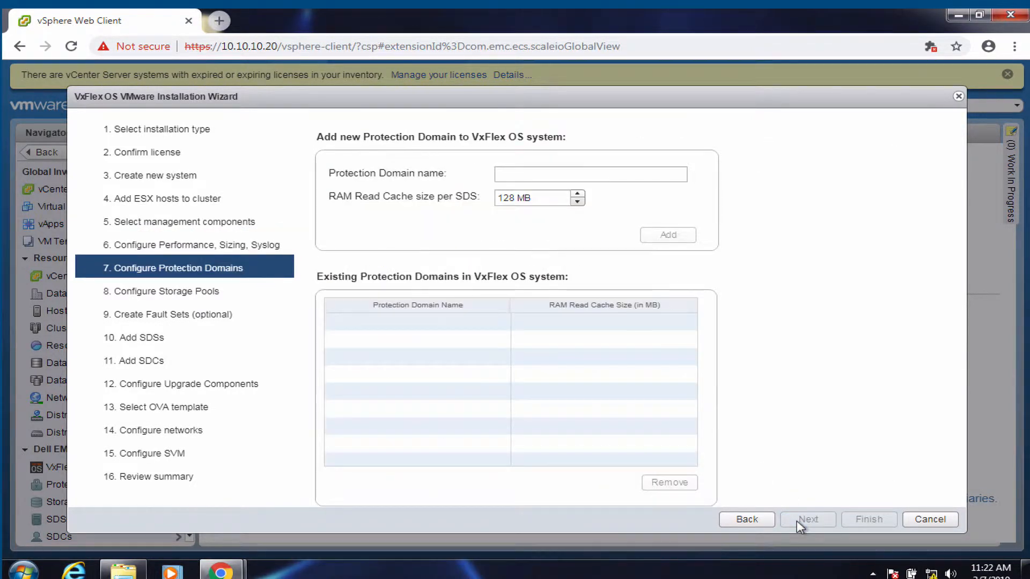
- Create protection domain PD1
click(589, 174)
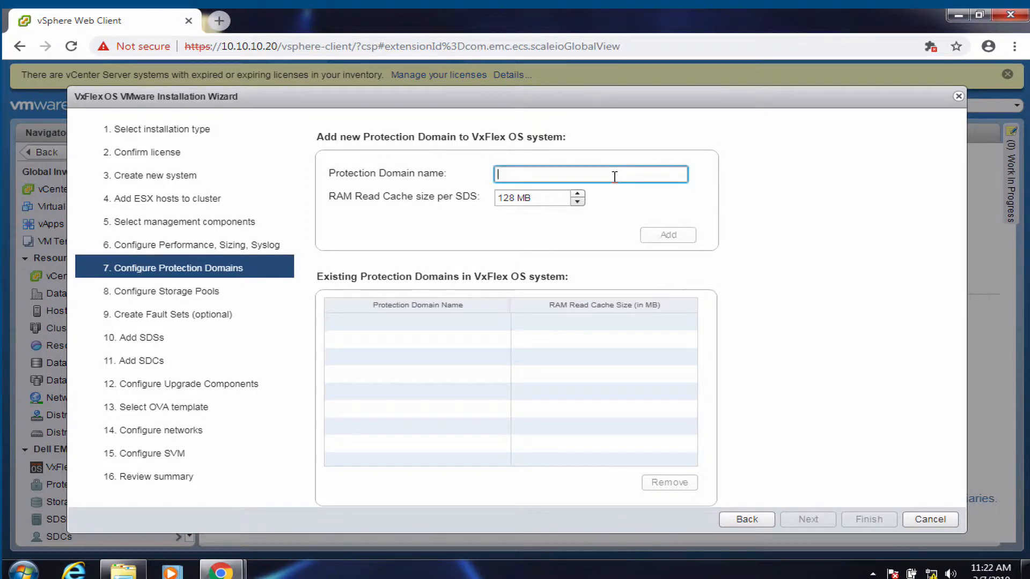
text(PD1)
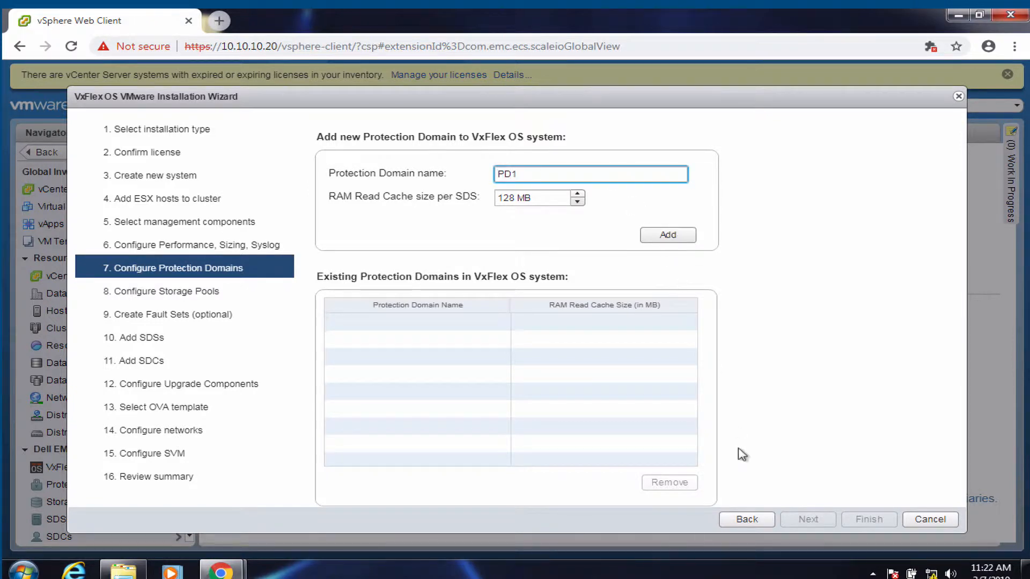
click(667, 234)
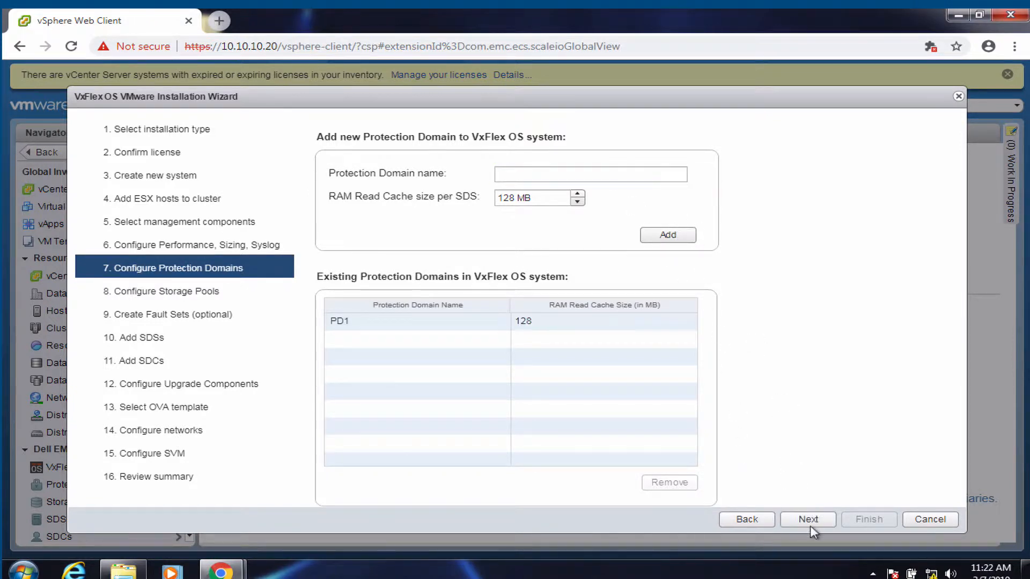
click(806, 519)
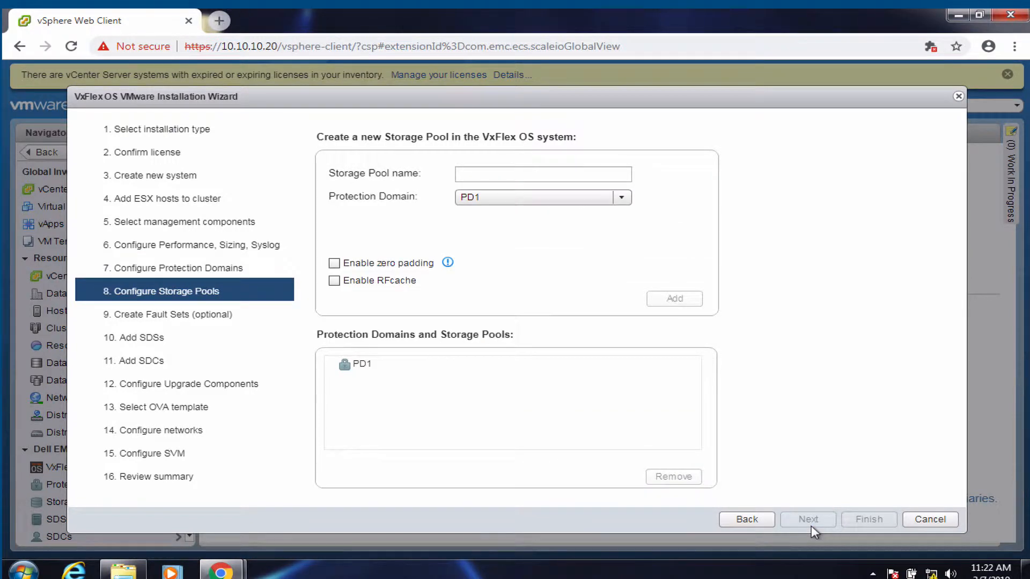
- Create storage pool SP1 under PD1 and move on to fault sets
click(542, 174)
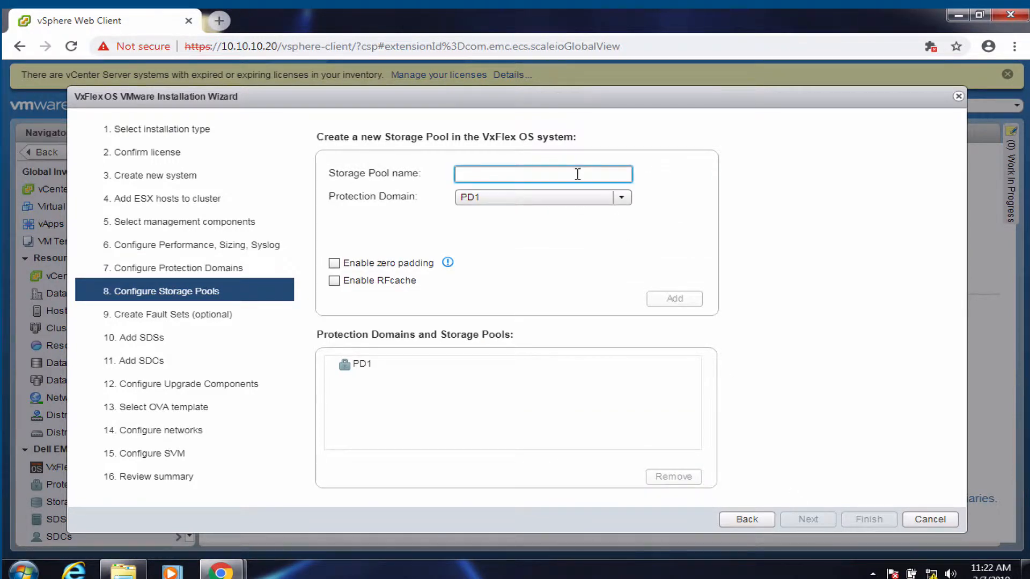
text(SP1)
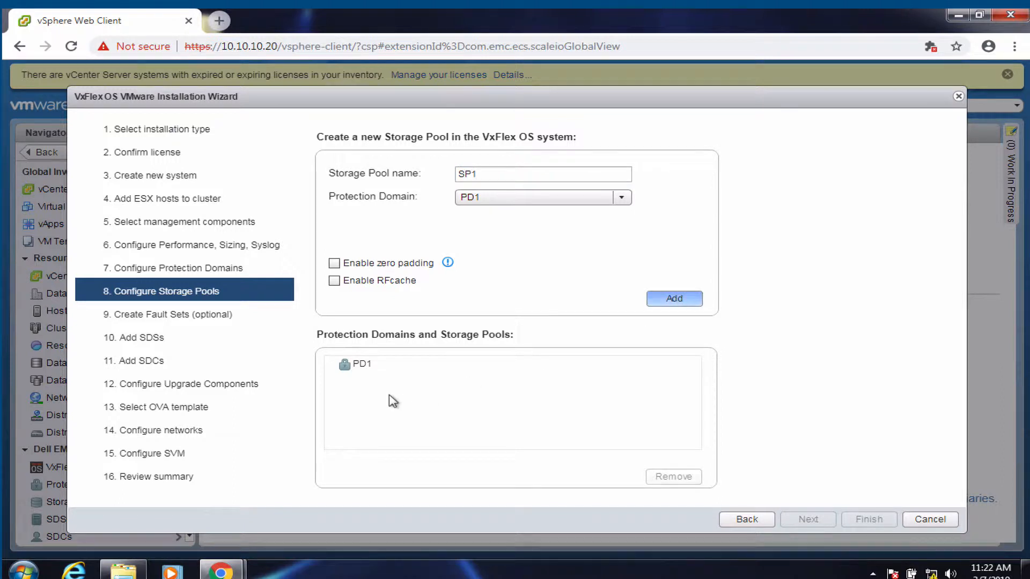
click(673, 298)
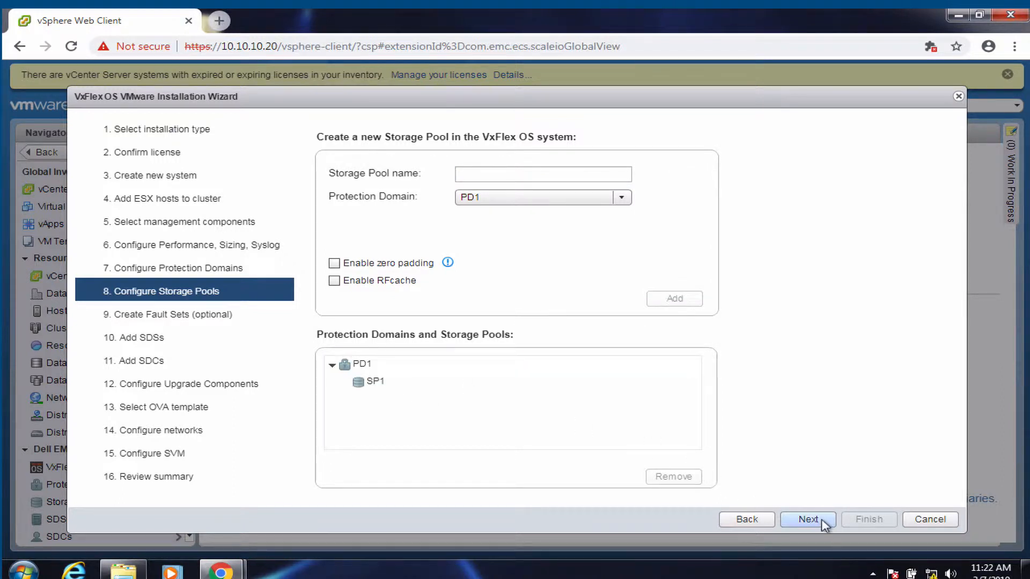
click(806, 519)
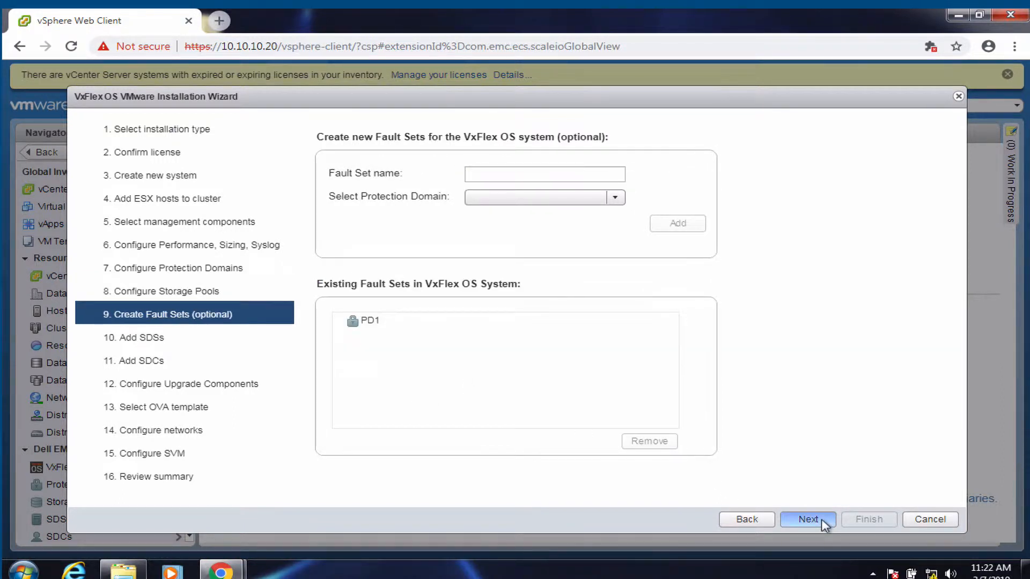
- Skip fault sets and make every host in DC an SDS
click(808, 519)
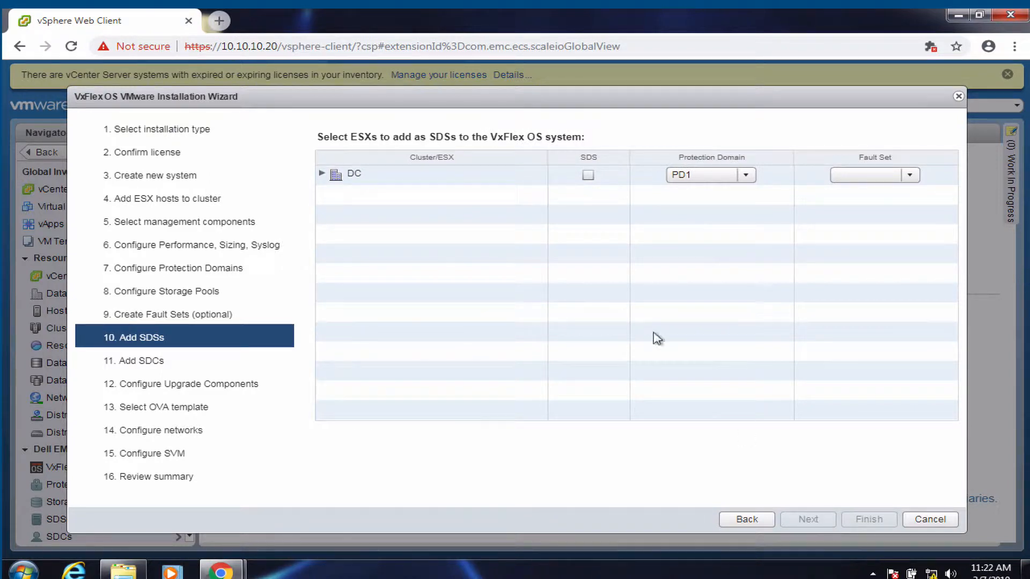
click(355, 173)
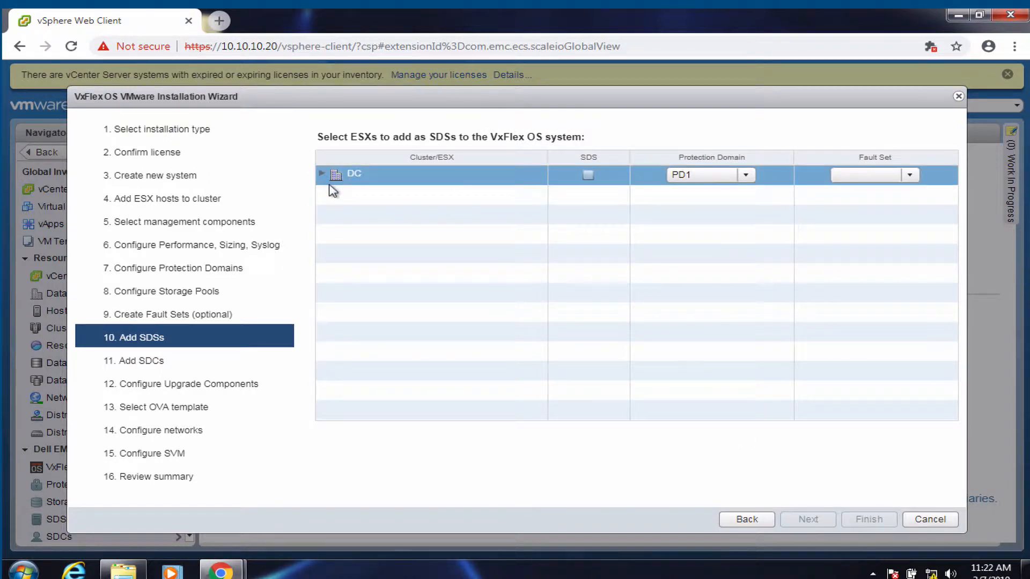
click(320, 173)
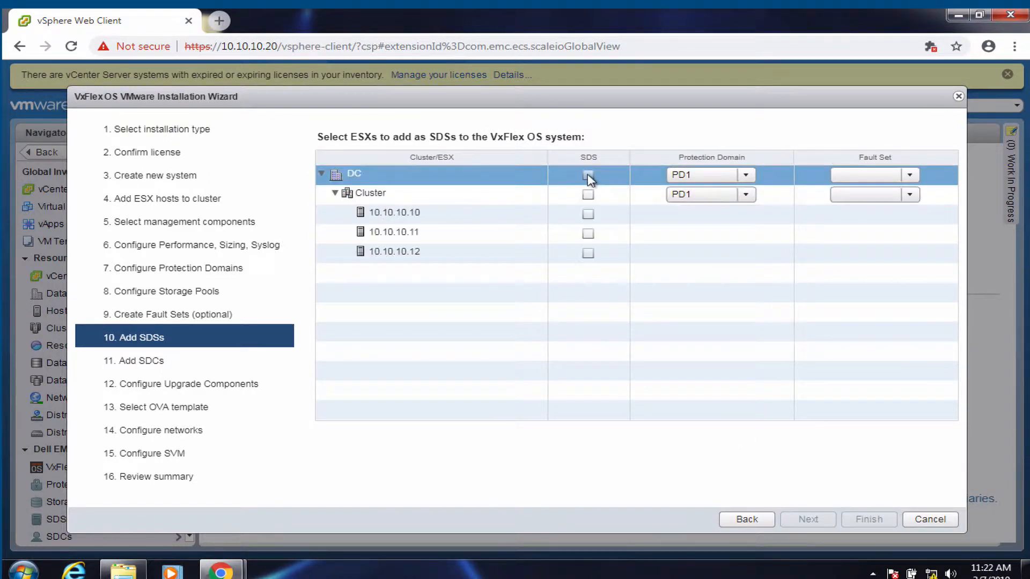
click(586, 174)
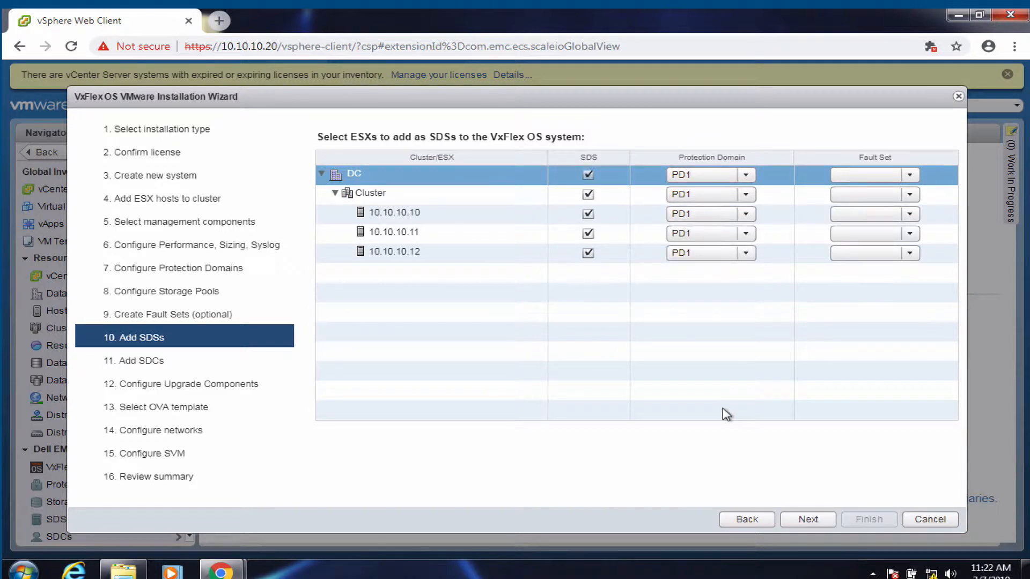
mouse_move(830, 396)
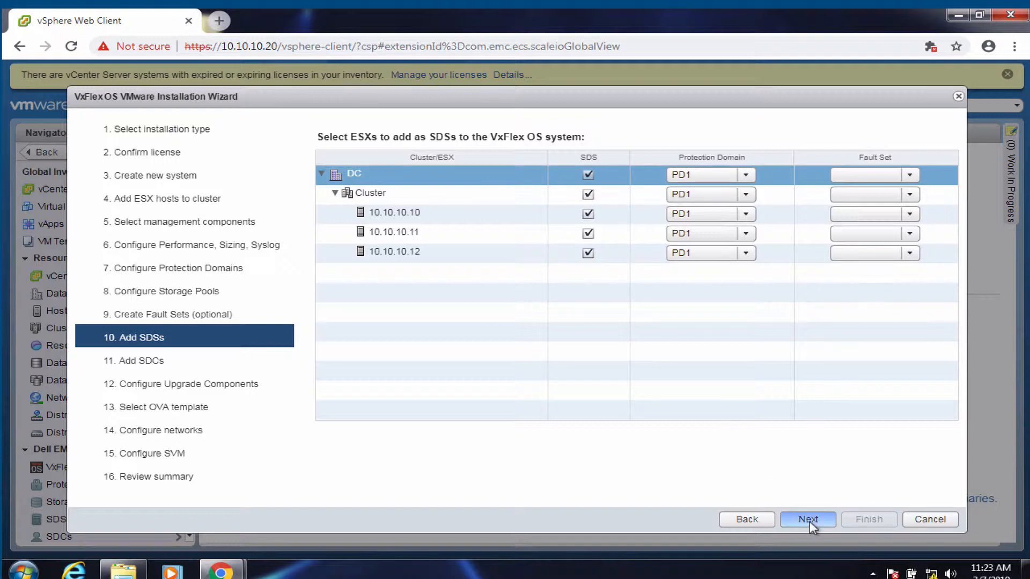
click(807, 519)
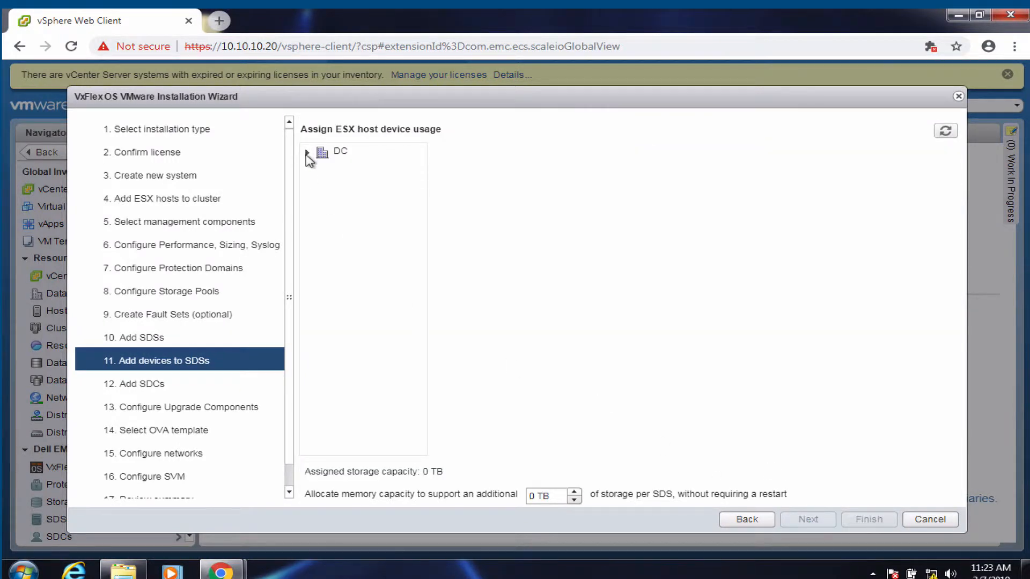
- Assign the M.2 SSD of hosts 10.10.10.10, .11 and .12 as storage in pool SP1
click(306, 151)
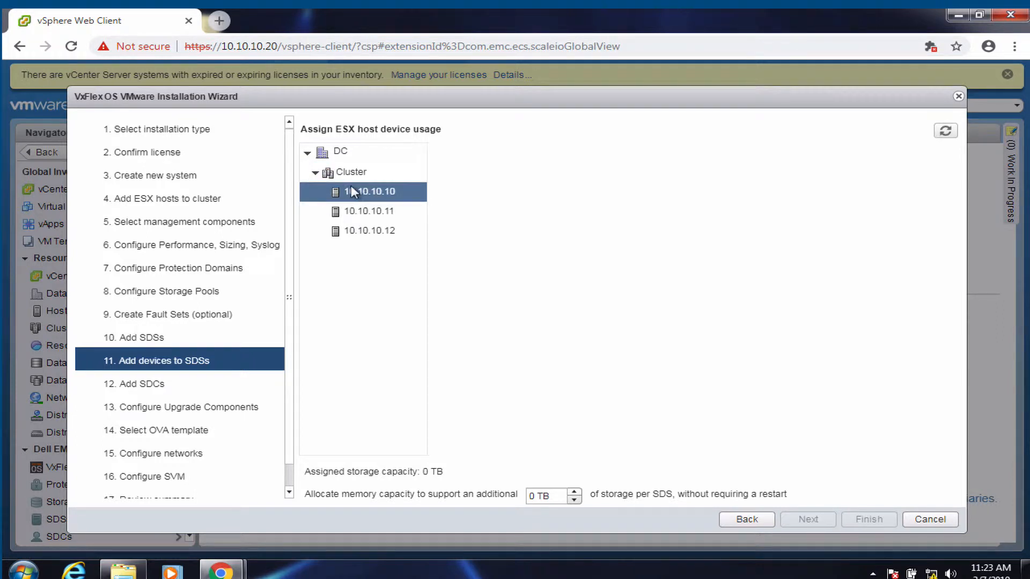
click(371, 191)
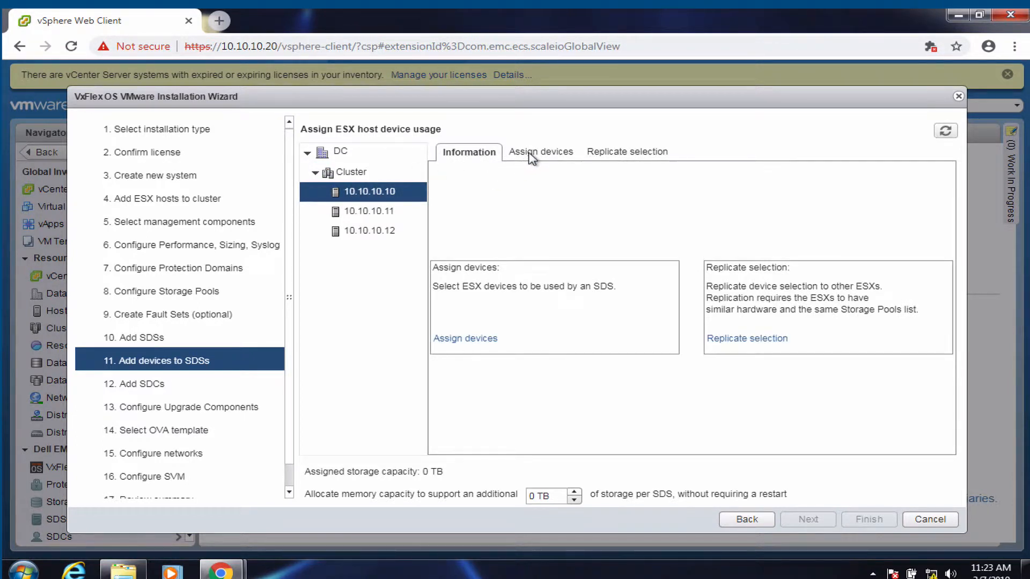
click(540, 151)
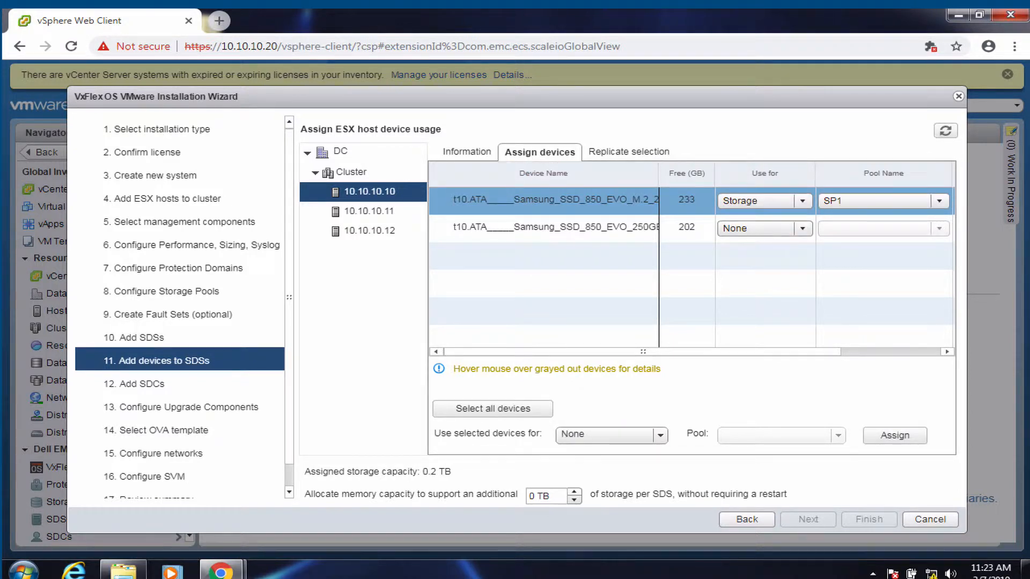
click(371, 211)
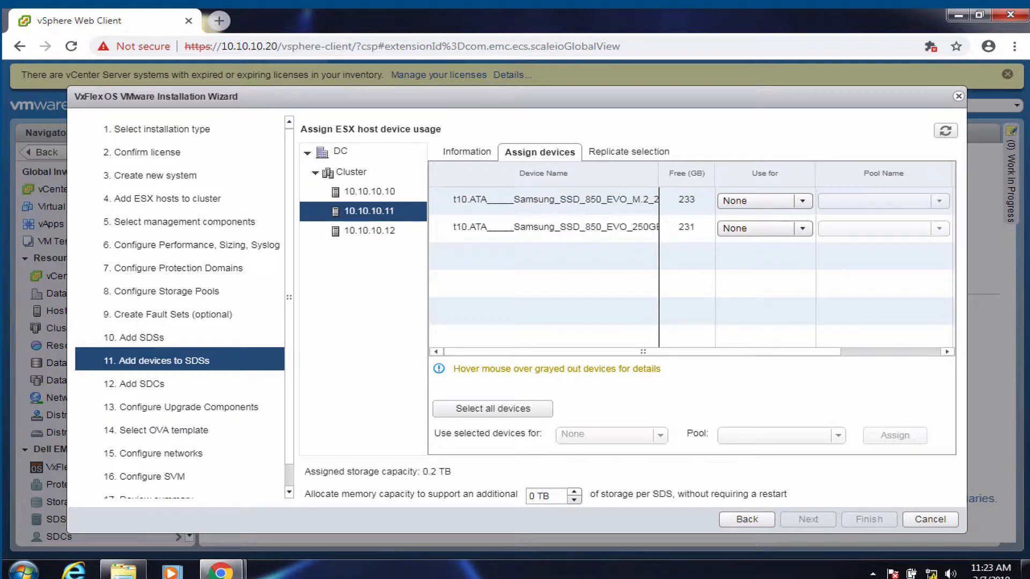
click(545, 200)
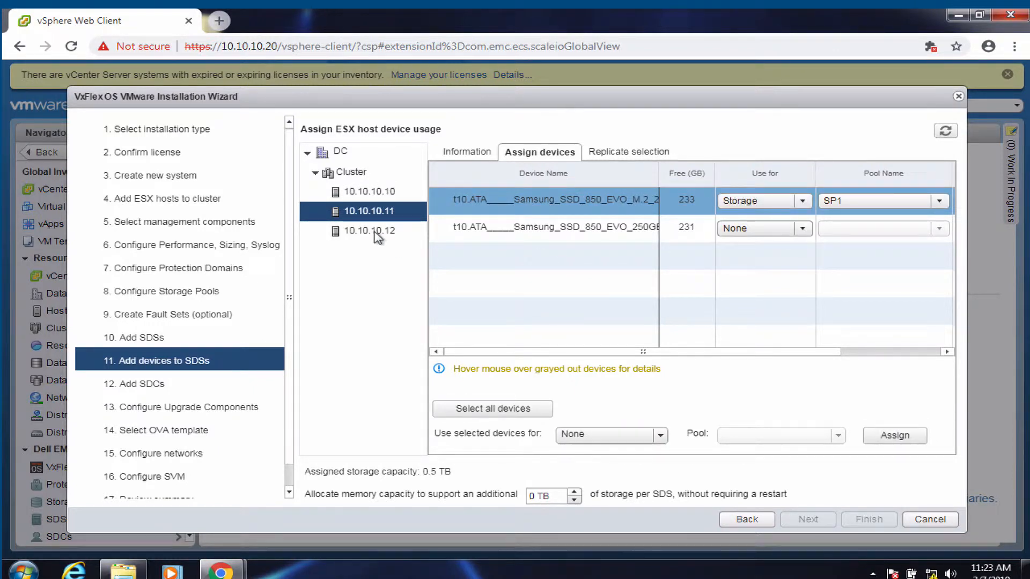
click(369, 231)
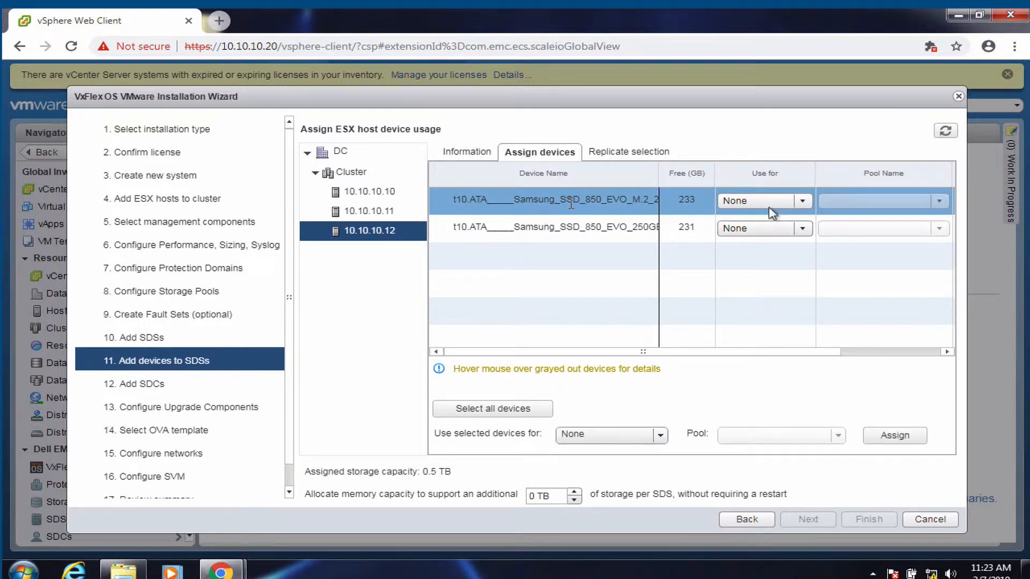
click(764, 201)
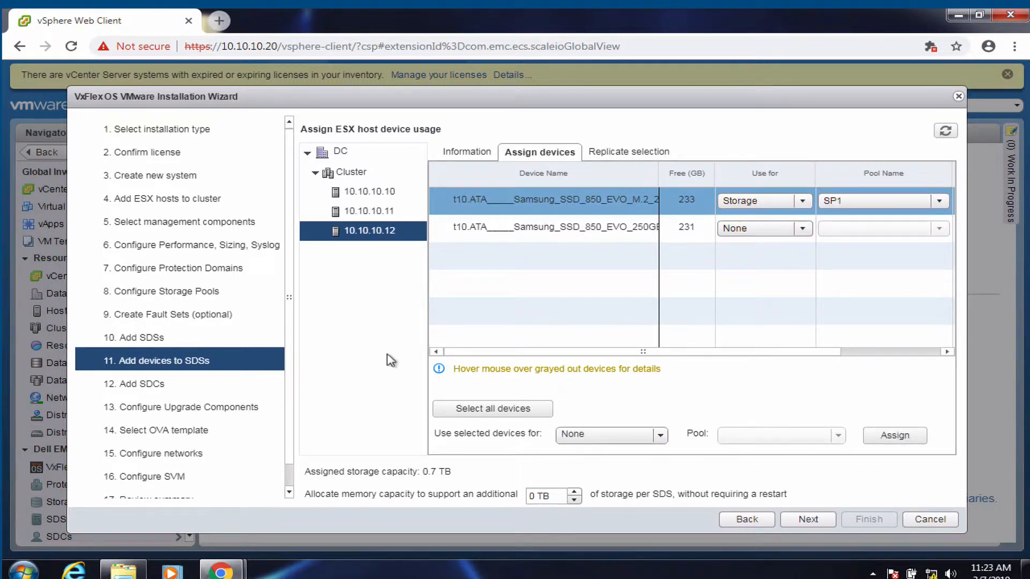
- Make every host in DC an SDC
click(806, 519)
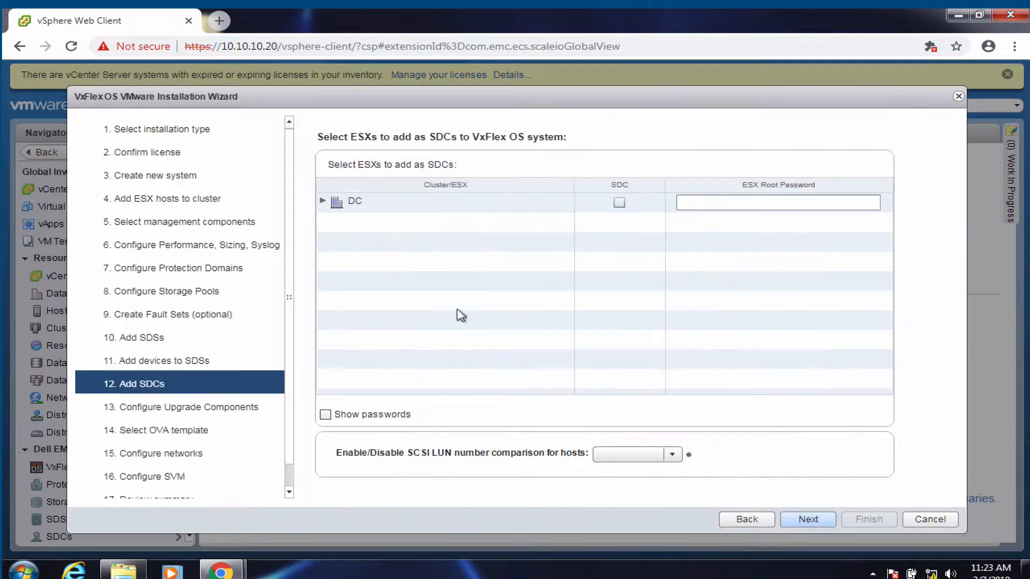
click(321, 201)
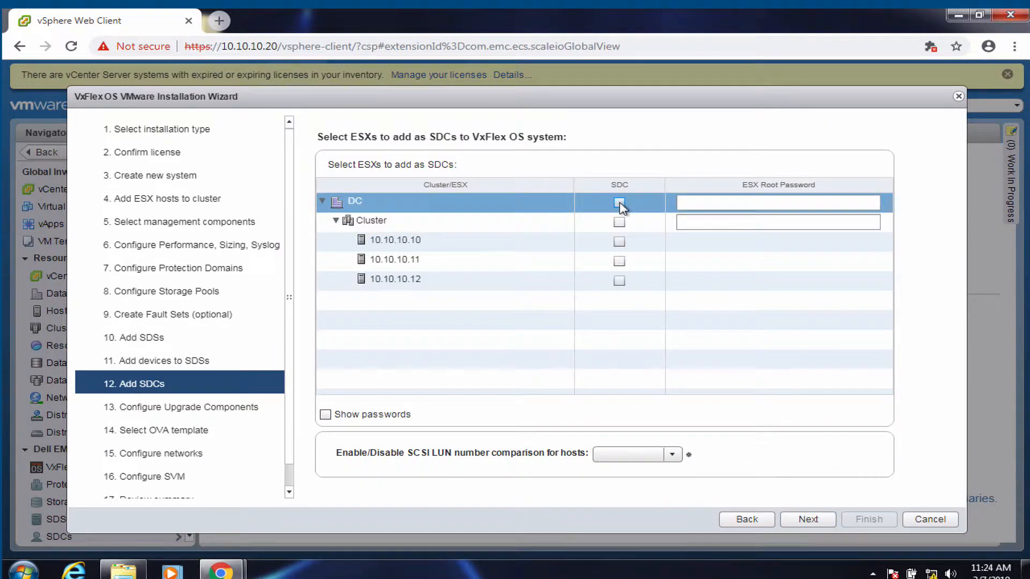
click(617, 202)
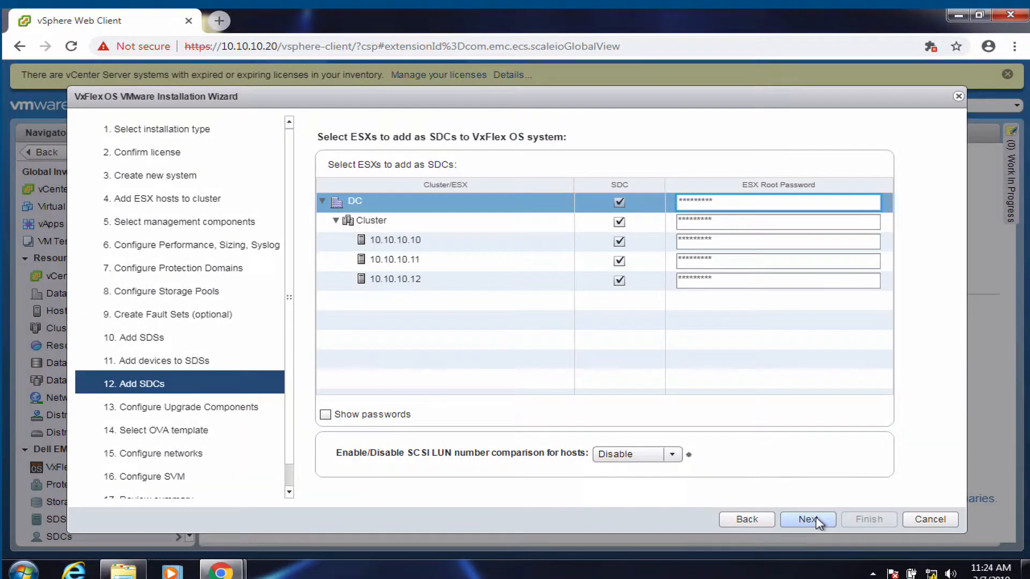
- Place the Gateway VM on 10.10.10.10 and set the Gateway and LIA passwords
click(806, 519)
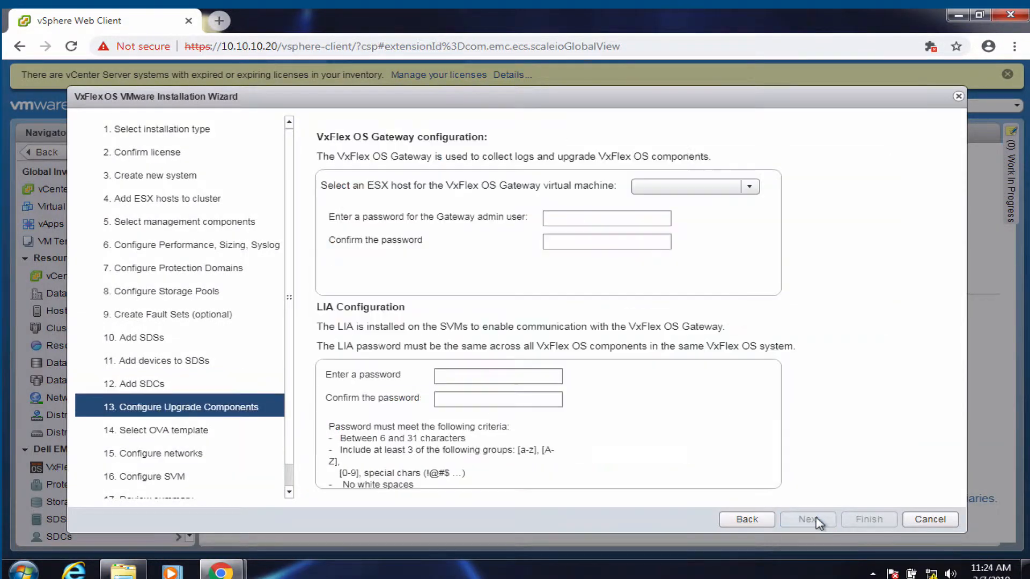
click(748, 186)
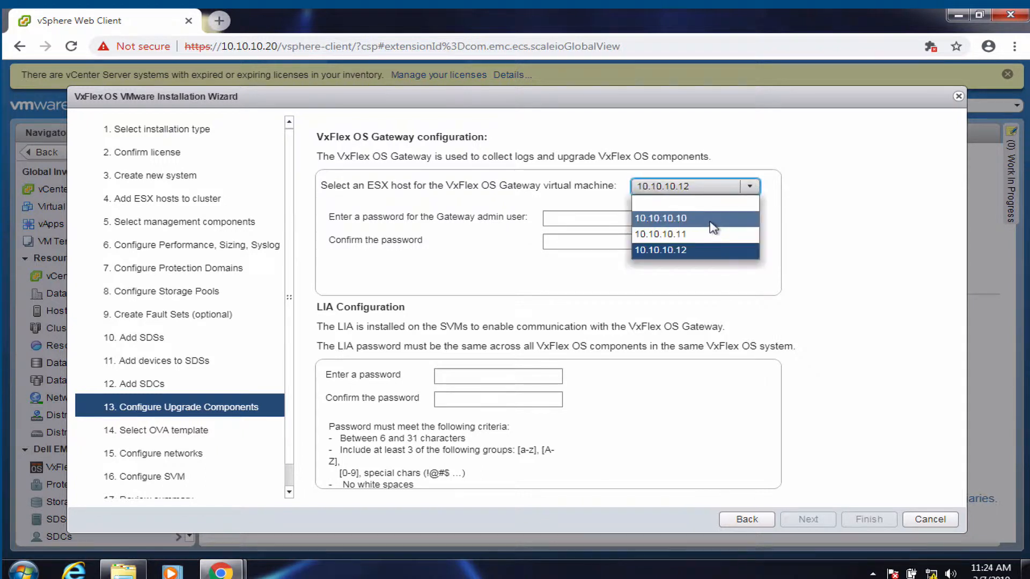
click(660, 218)
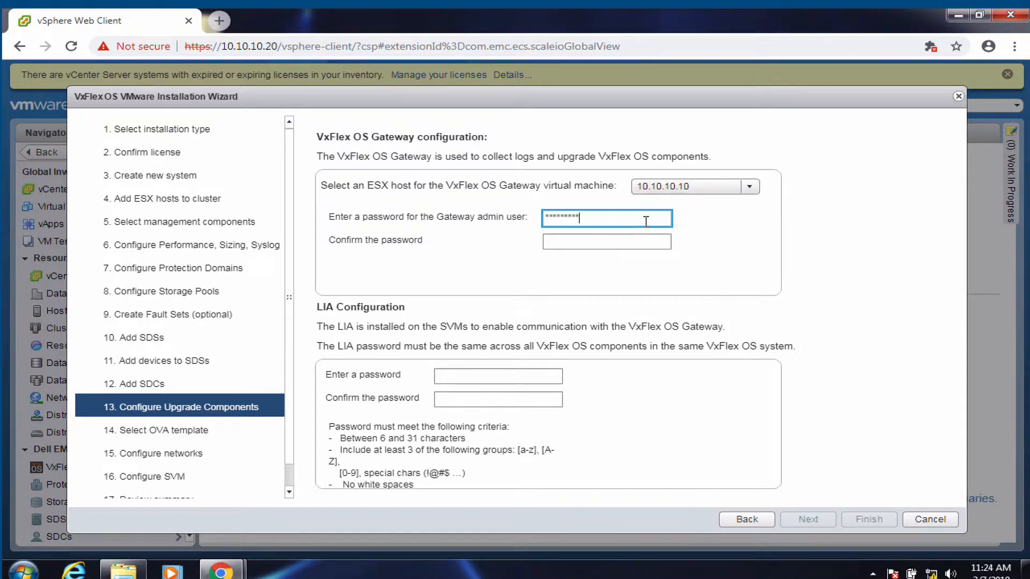
text(********)
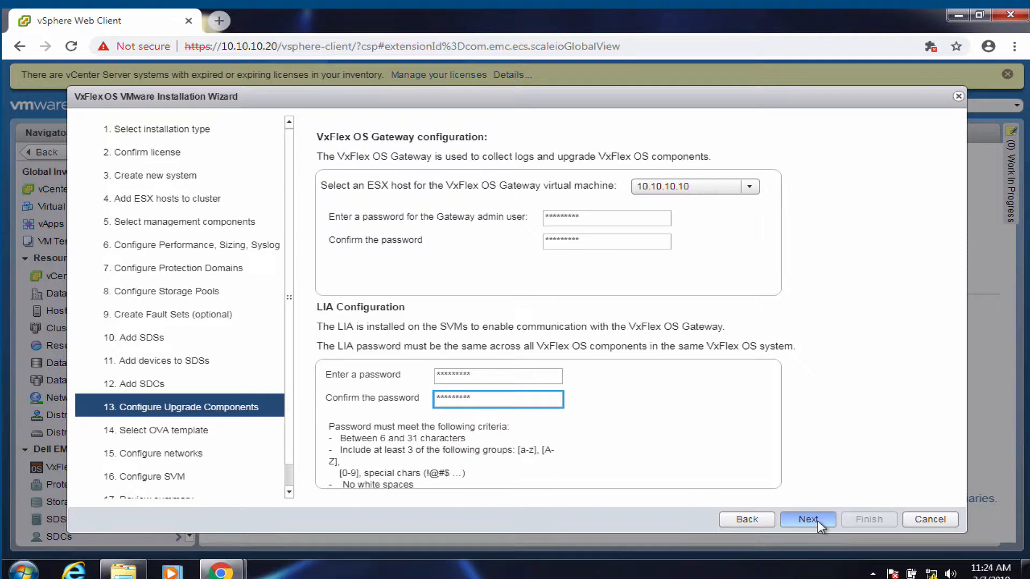
click(808, 519)
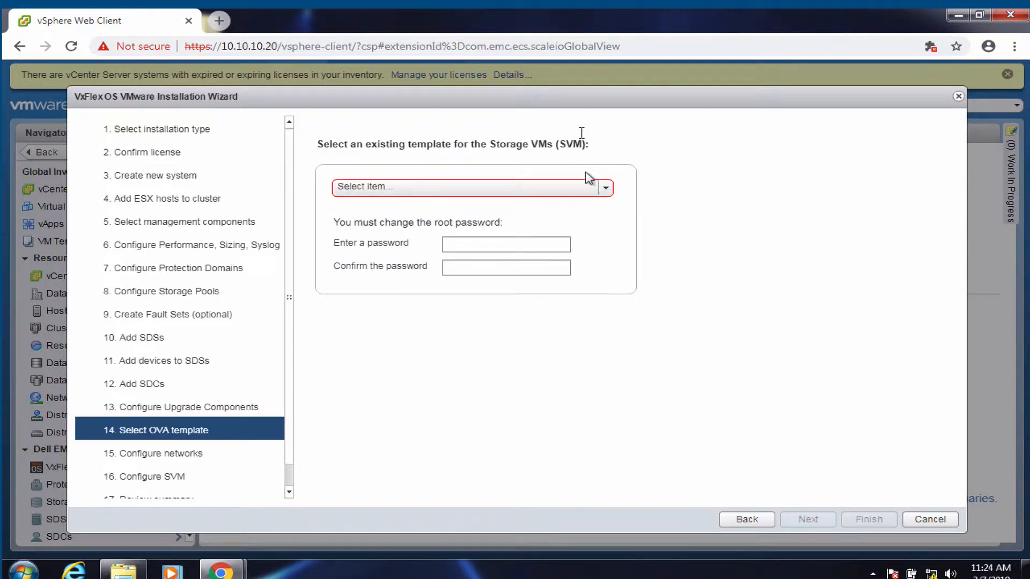
- Choose the VxFlex OS SVM Template v2.6.11000.113 with a root password
click(603, 187)
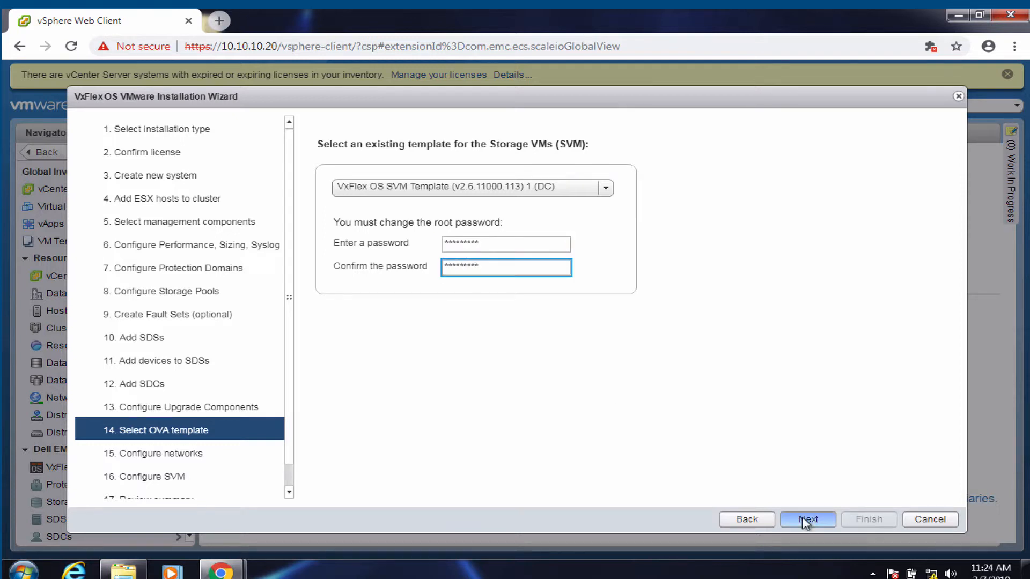
click(807, 519)
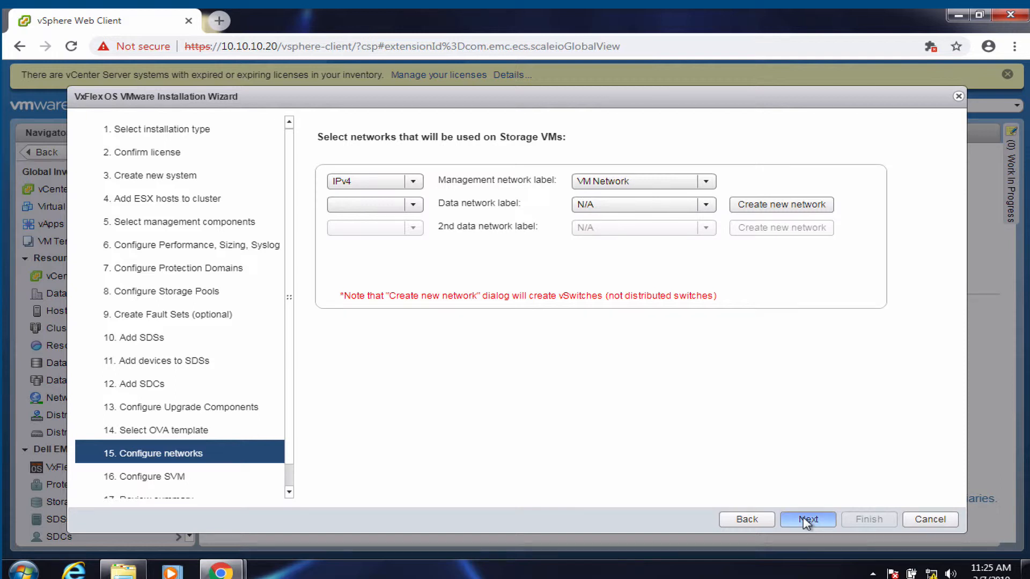
- Accept network settings and enter SVM IPs starting with 10.10.10.42 for the Gateway VM
click(807, 519)
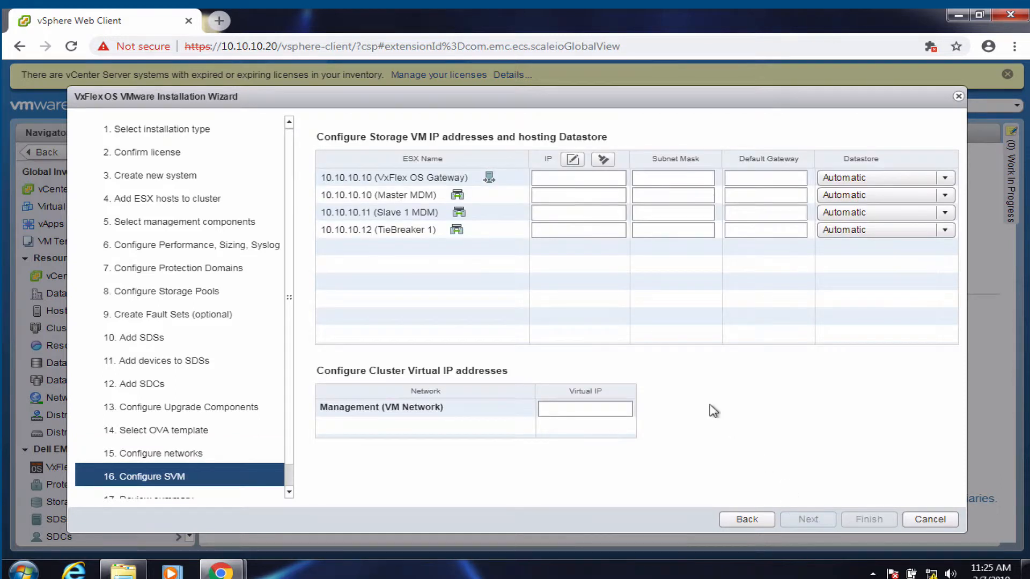
click(577, 177)
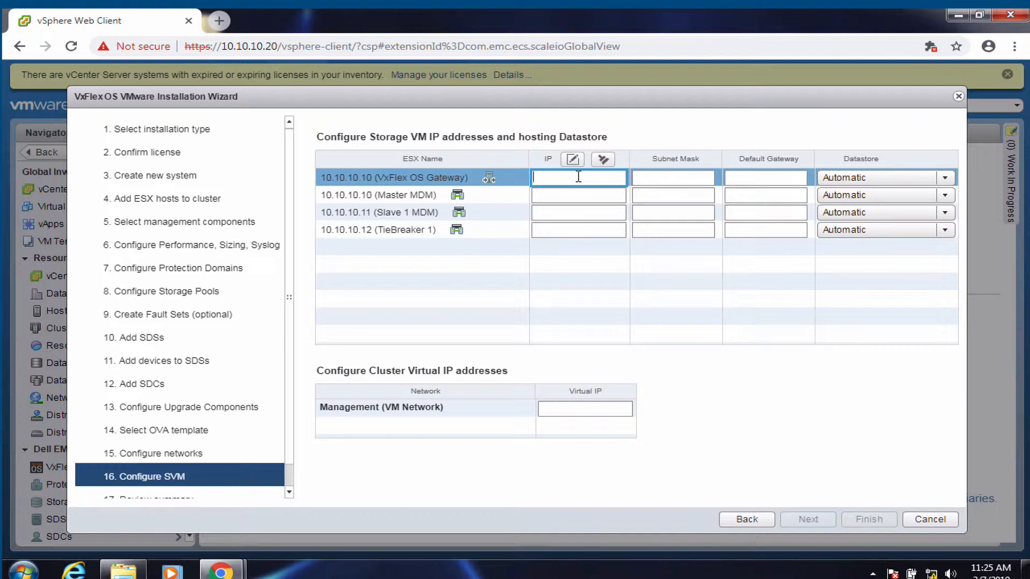
text(10.10.10.42)
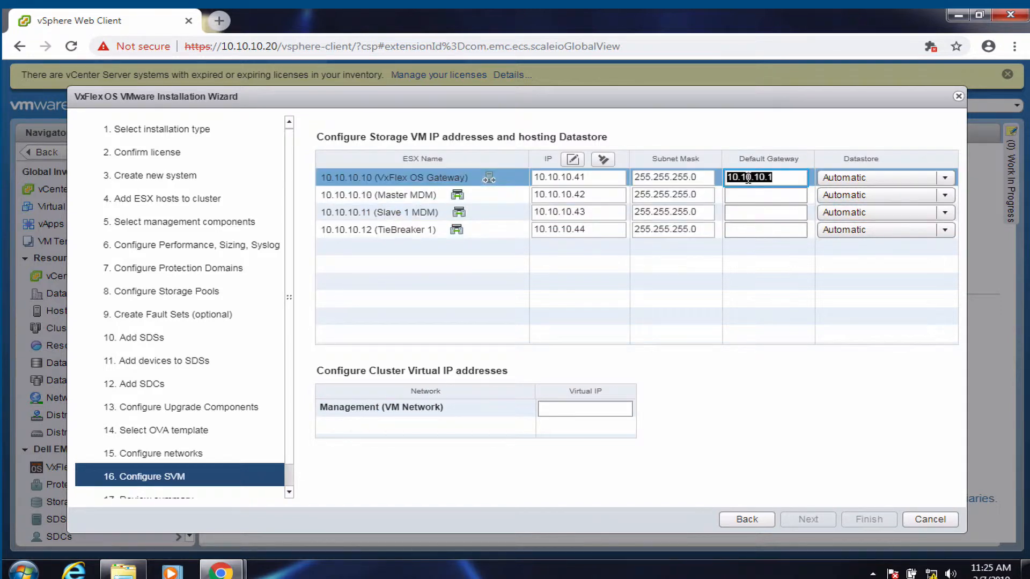
- Enter vCenter address 10.10.10.100, review the summary and start deploying all 40 VxFlex OS tasks
text(10.10.10.100)
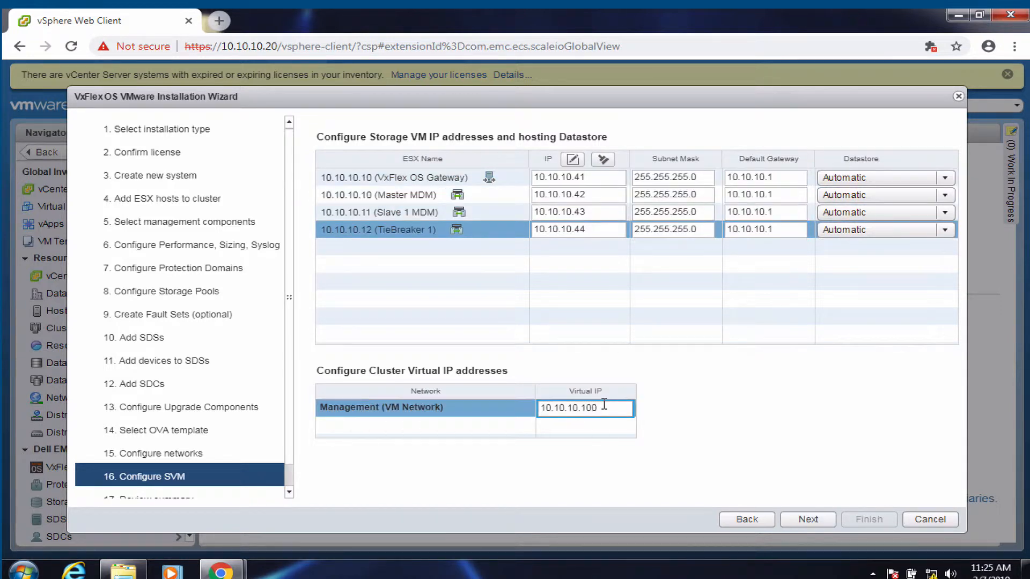
click(807, 519)
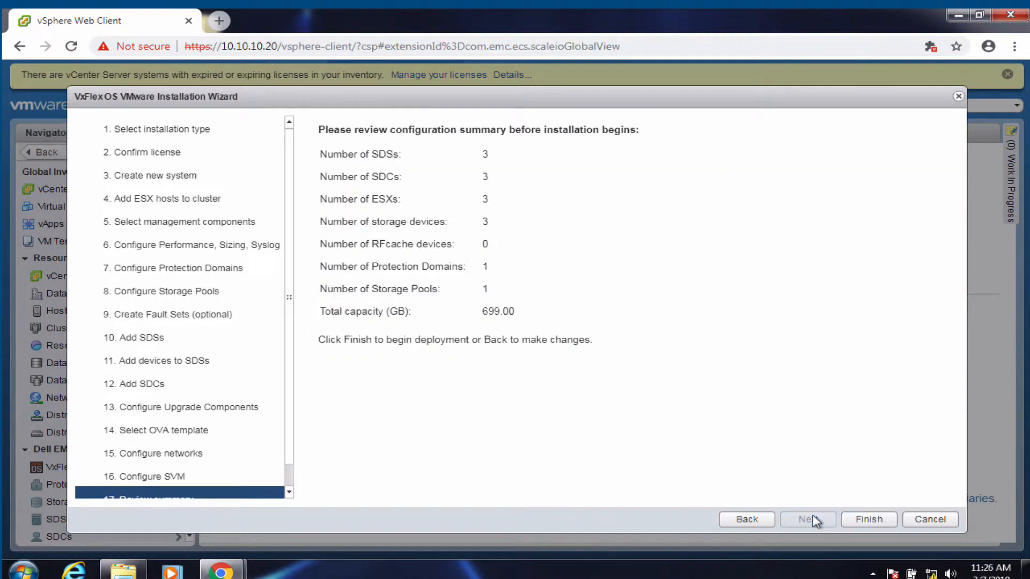
click(868, 519)
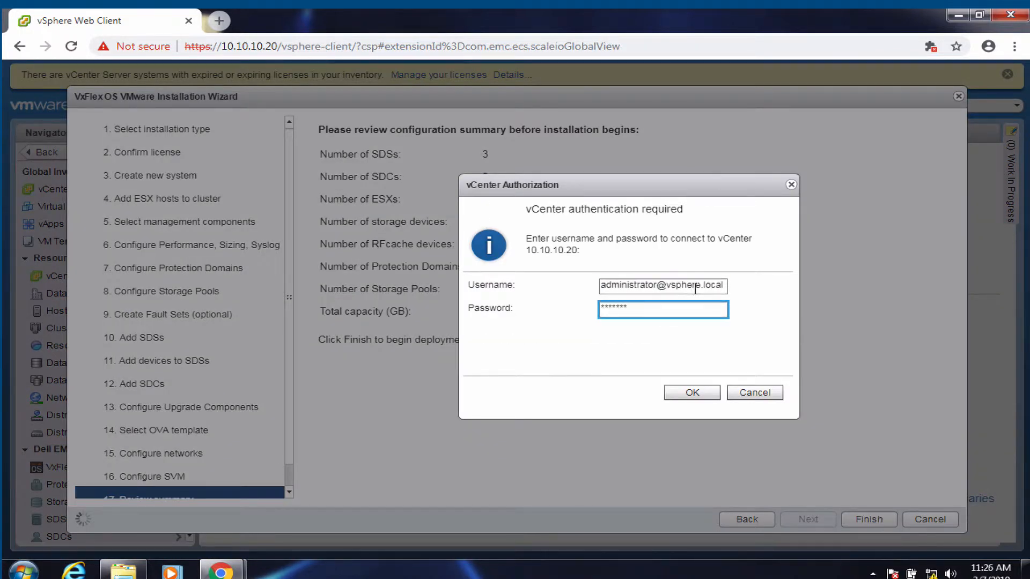
click(690, 393)
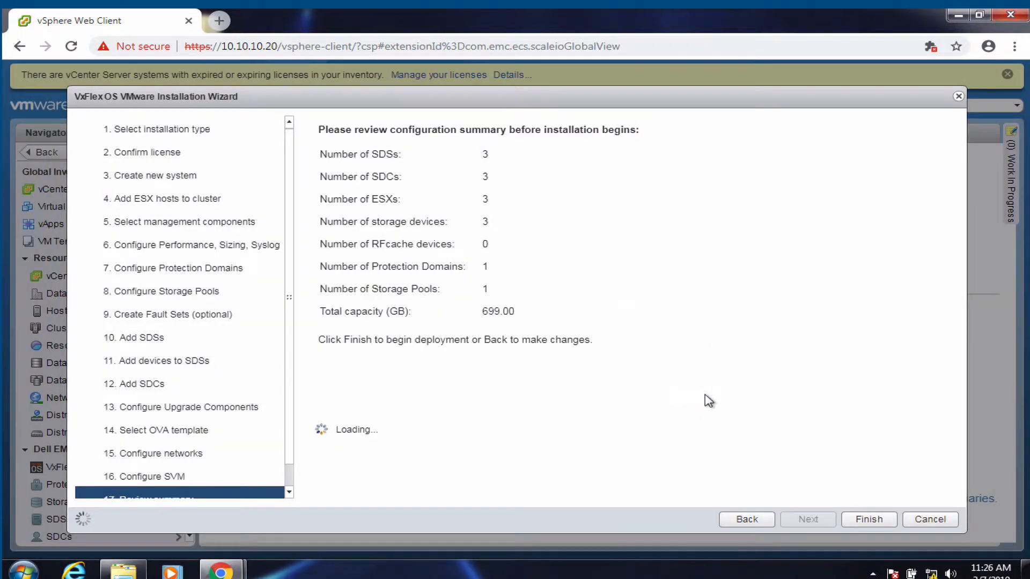
click(867, 519)
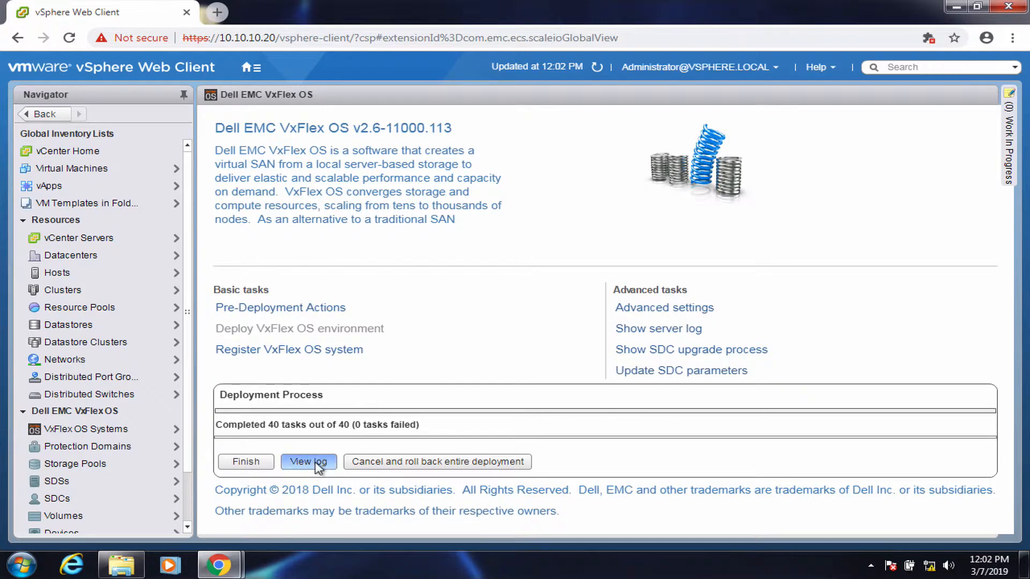
click(308, 461)
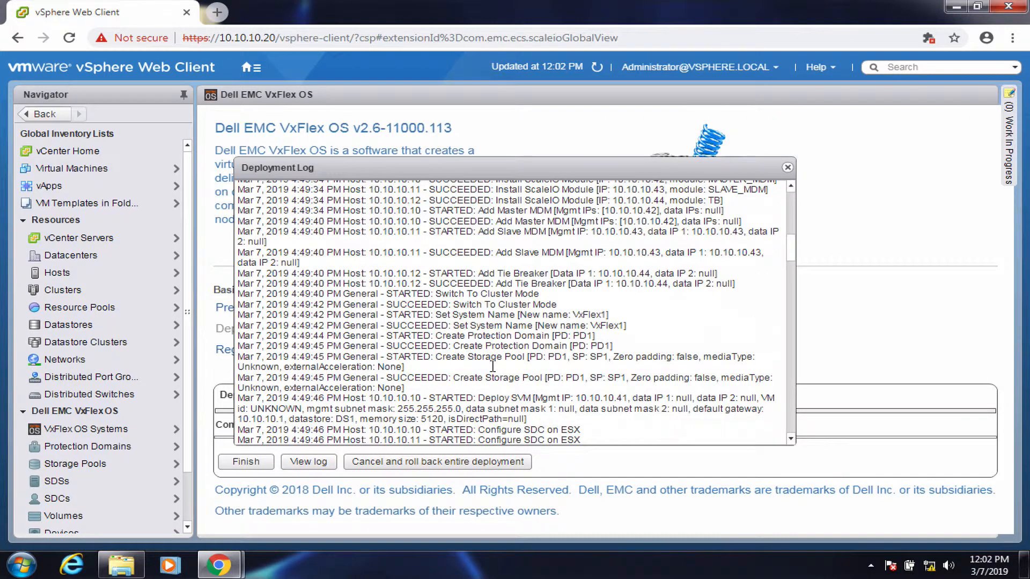
scroll(down, 3)
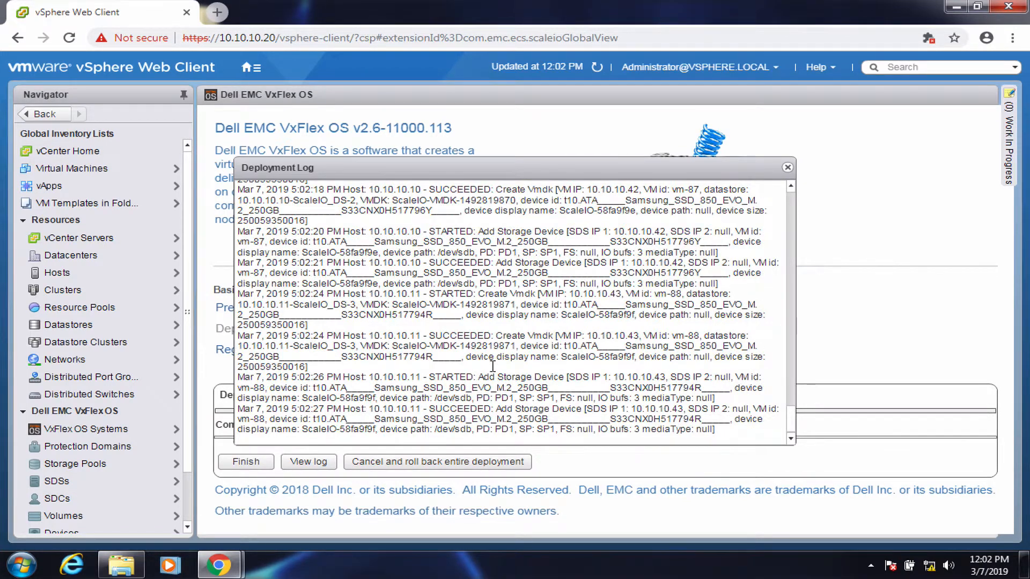
click(786, 168)
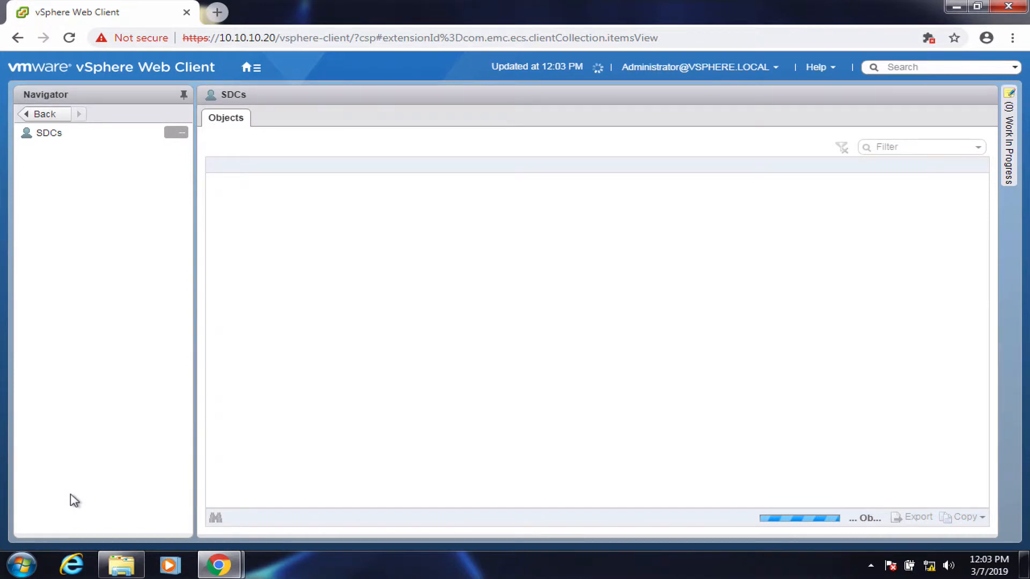
click(49, 132)
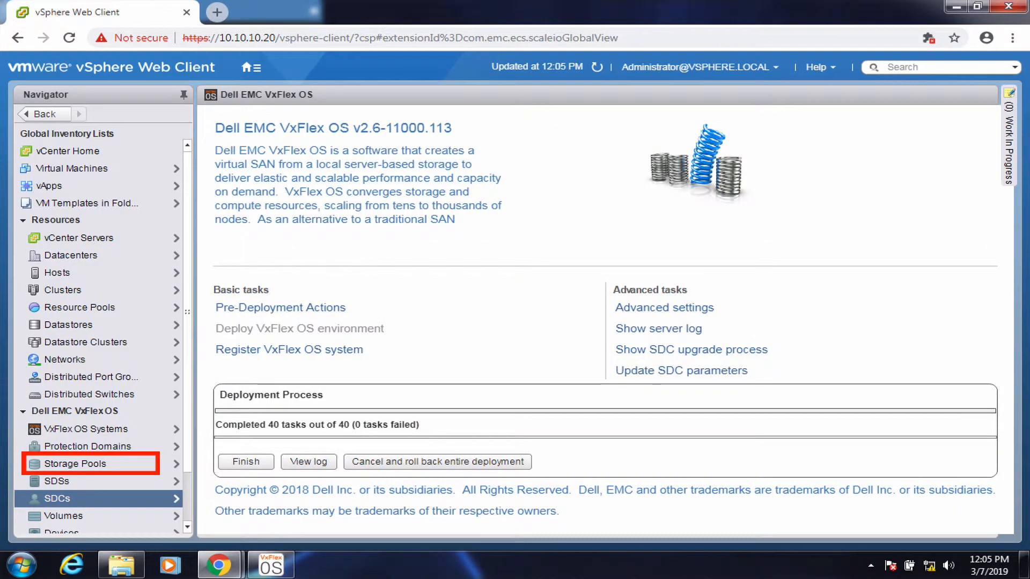
- Begin a new thin-provisioned volume named vol1 in storage pool SP1
click(74, 464)
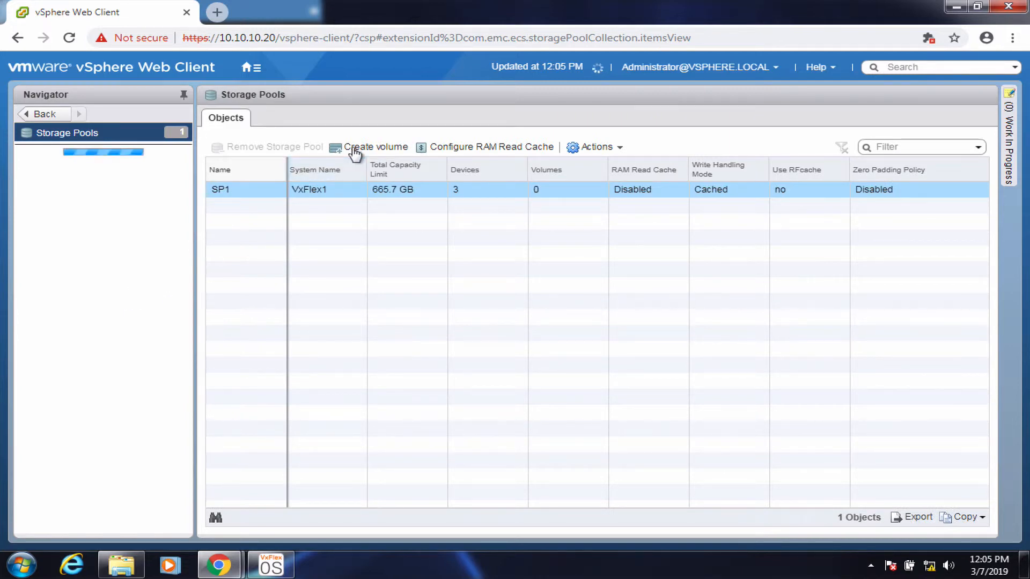
click(375, 147)
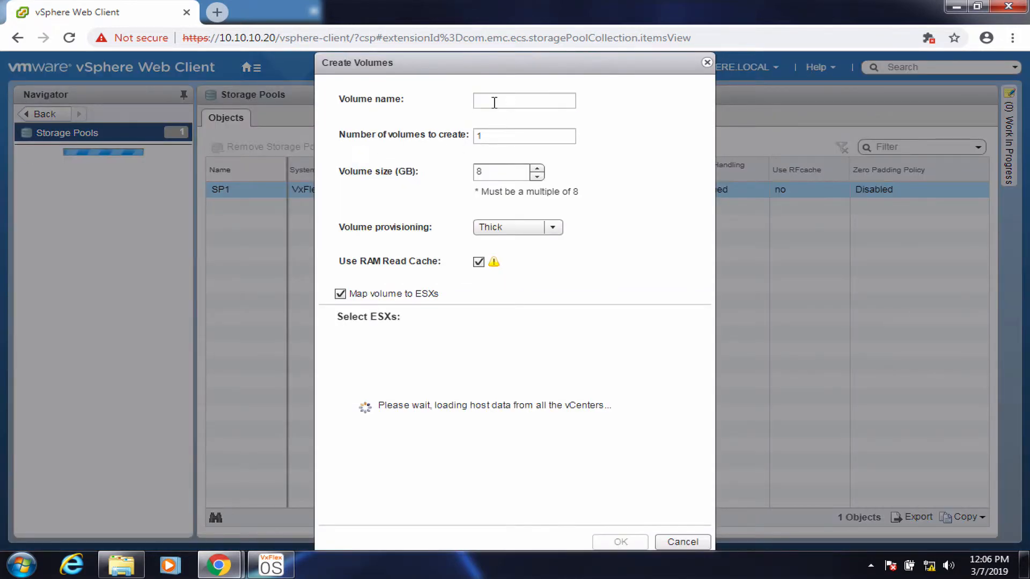
text(vol1)
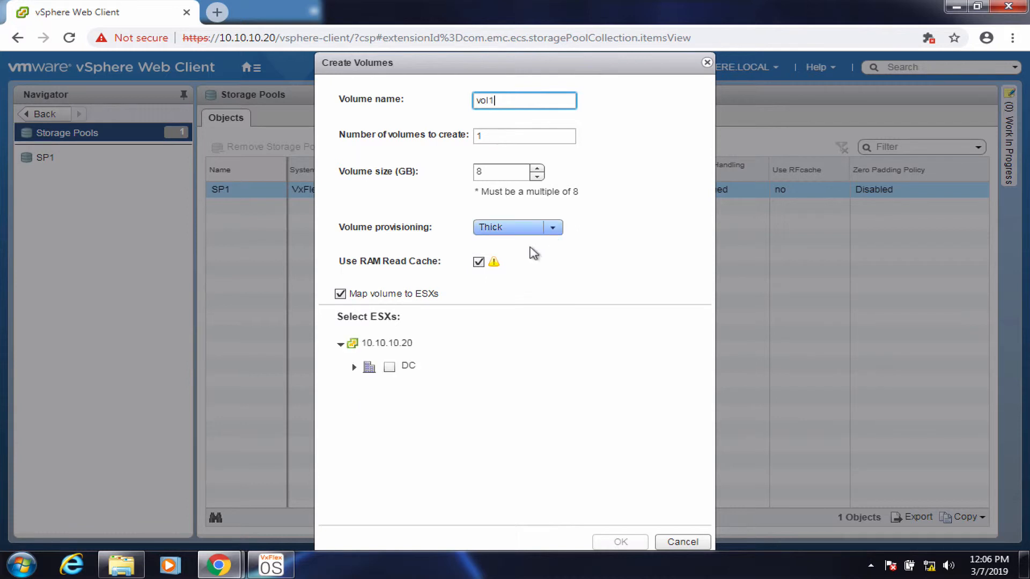
click(517, 228)
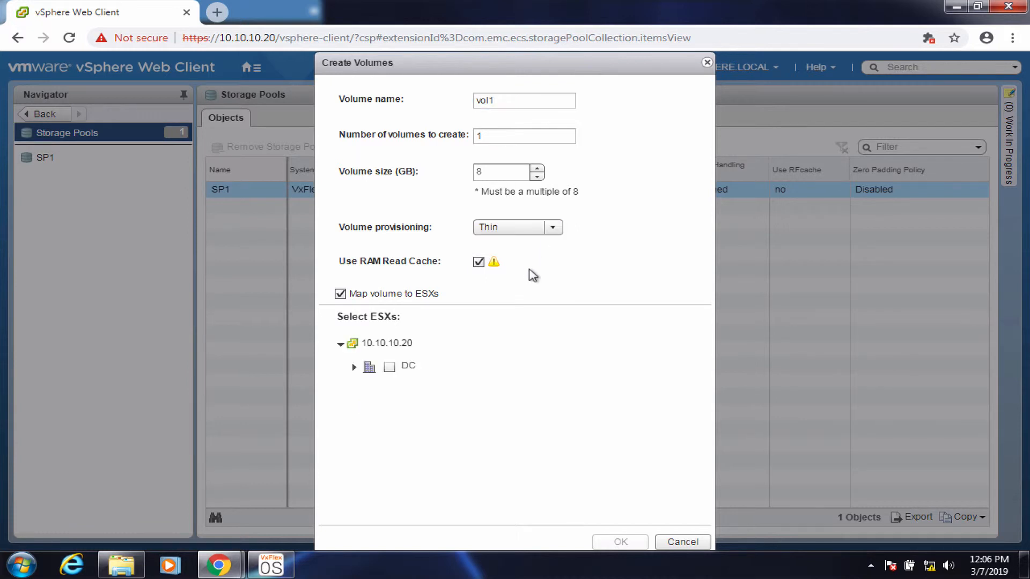
mouse_move(432, 374)
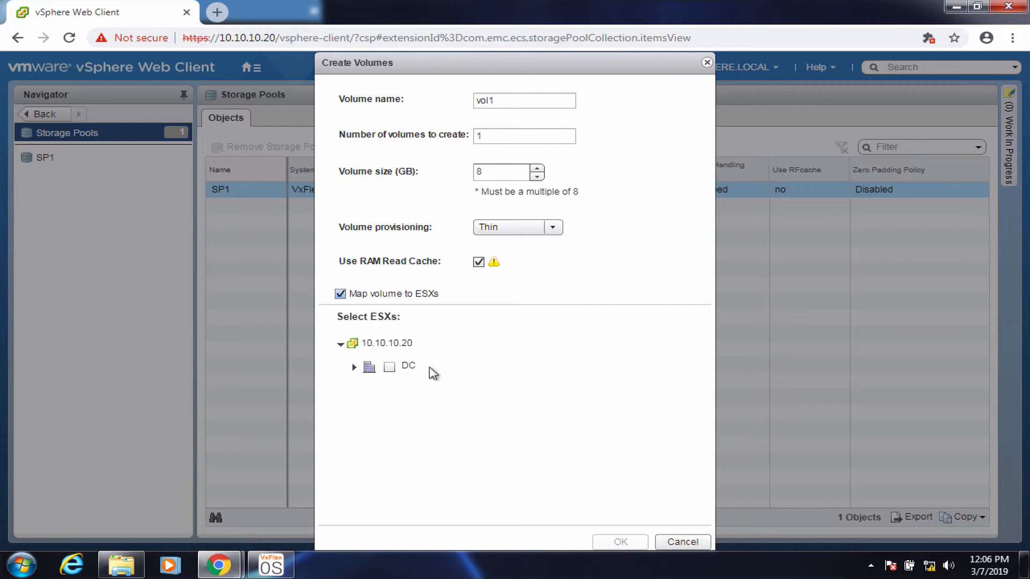
- Map vol1 to hosts 10.10.10.10, 10.10.10.11 and 10.10.10.12 and confirm creation with the admin password
click(353, 366)
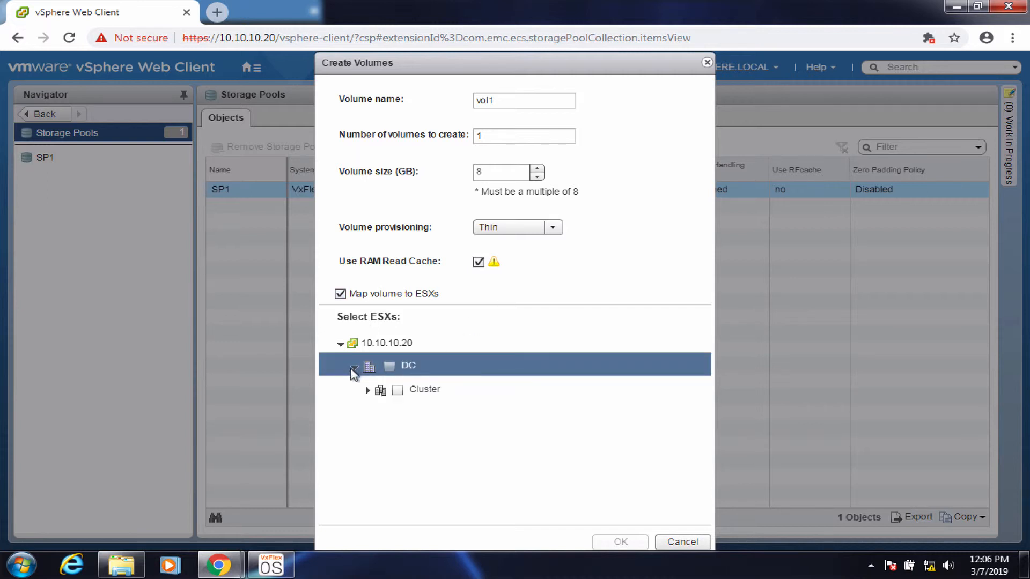
click(368, 390)
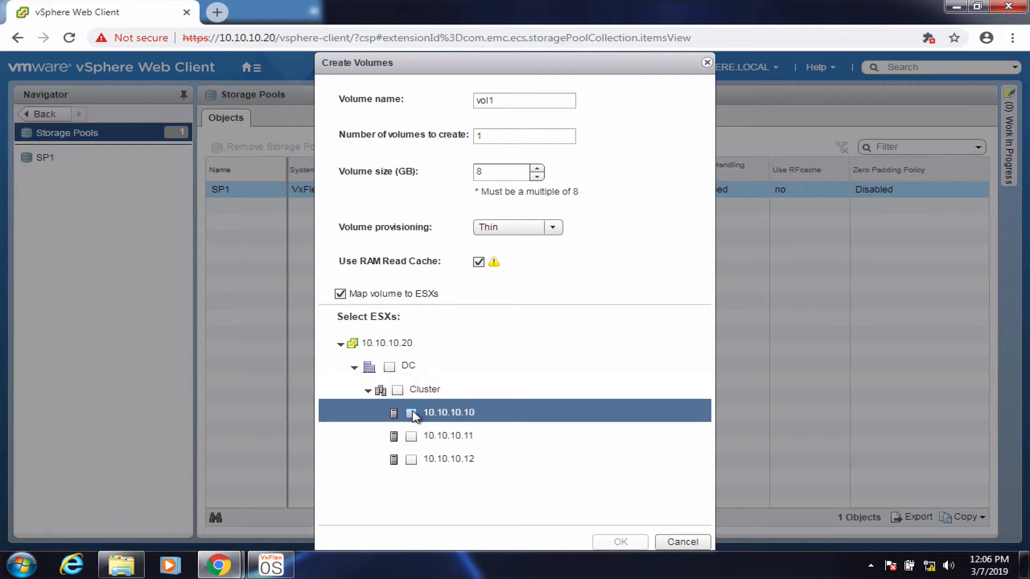
click(396, 389)
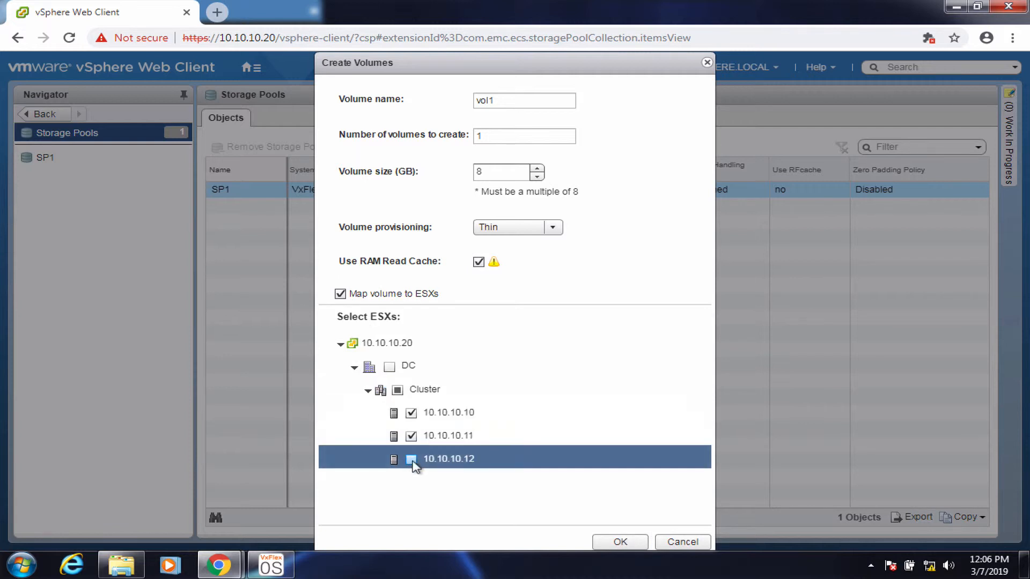
click(411, 458)
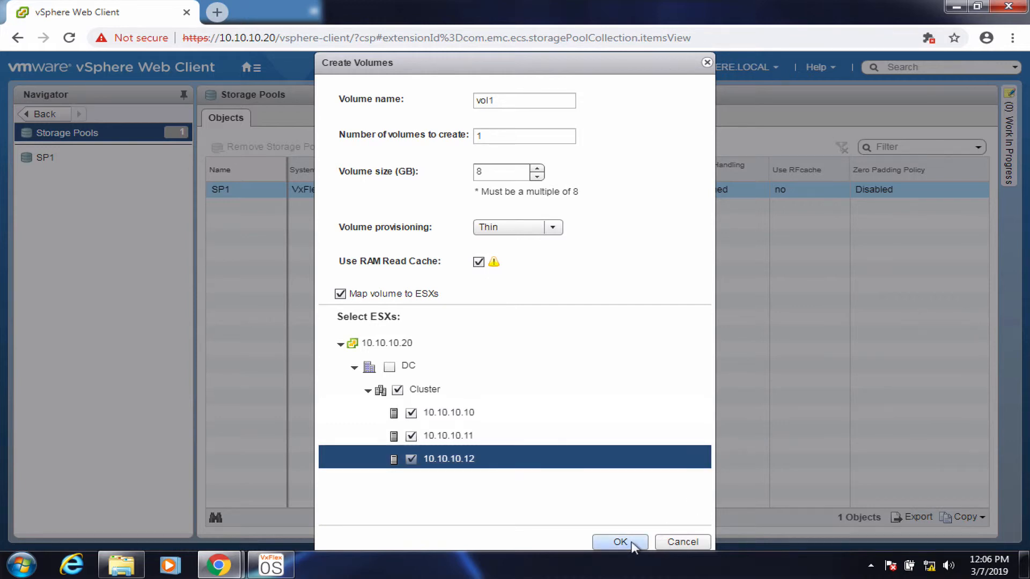
click(619, 541)
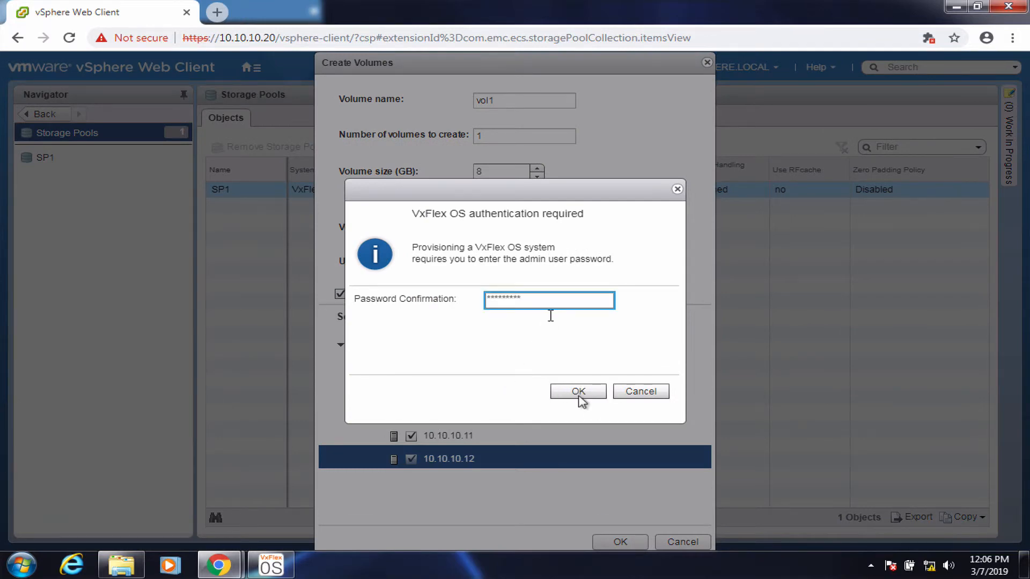
click(577, 390)
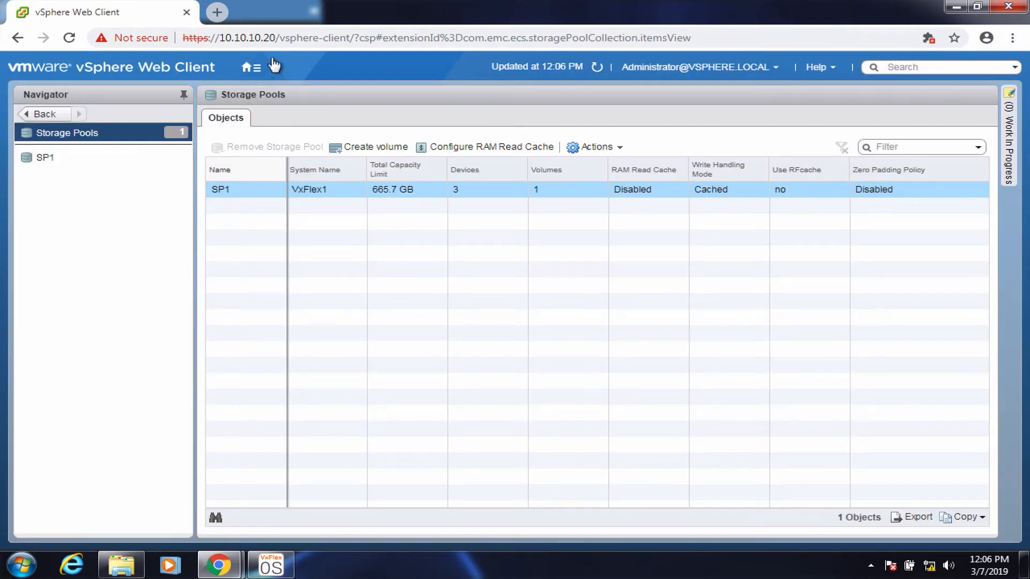
- Show DC's datastores in the Storage inventory and bring up the datacenter's actions
click(253, 67)
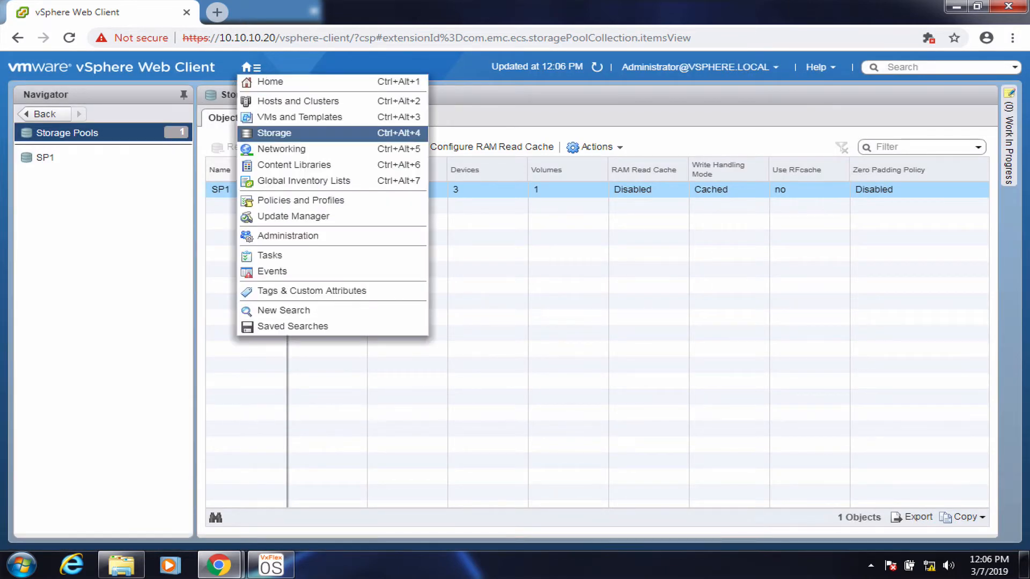
click(273, 133)
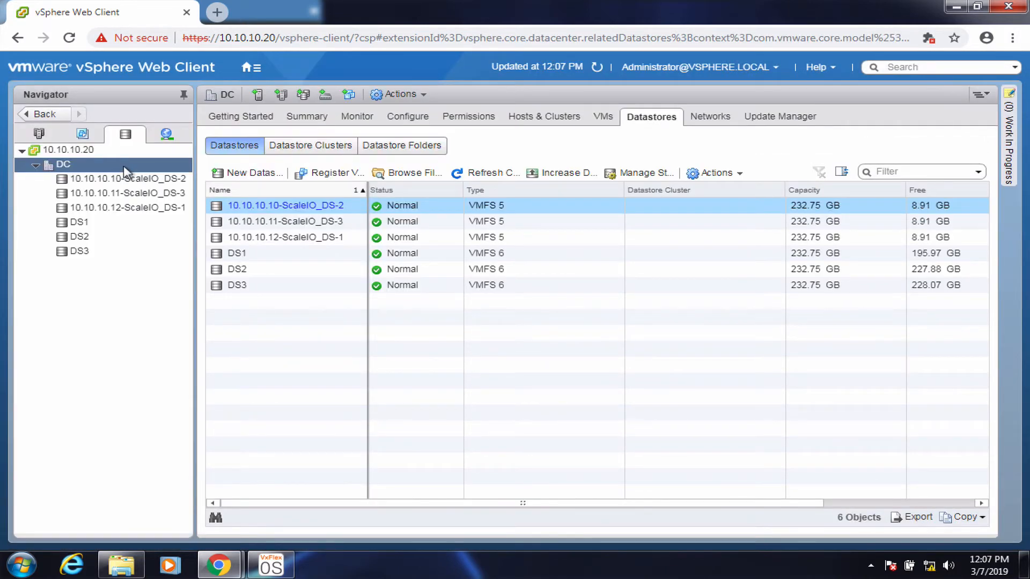
right_click(63, 164)
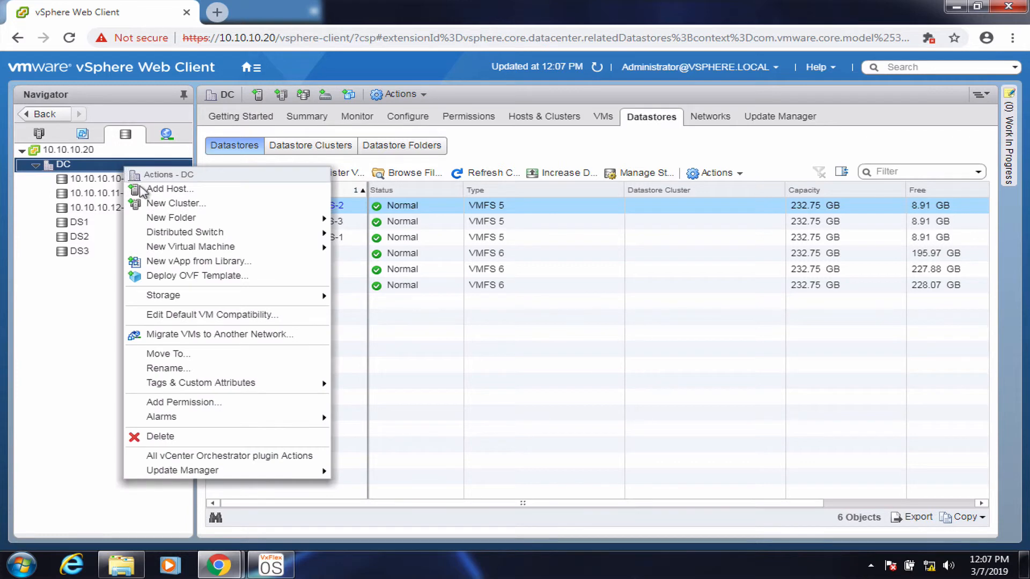
mouse_move(175, 202)
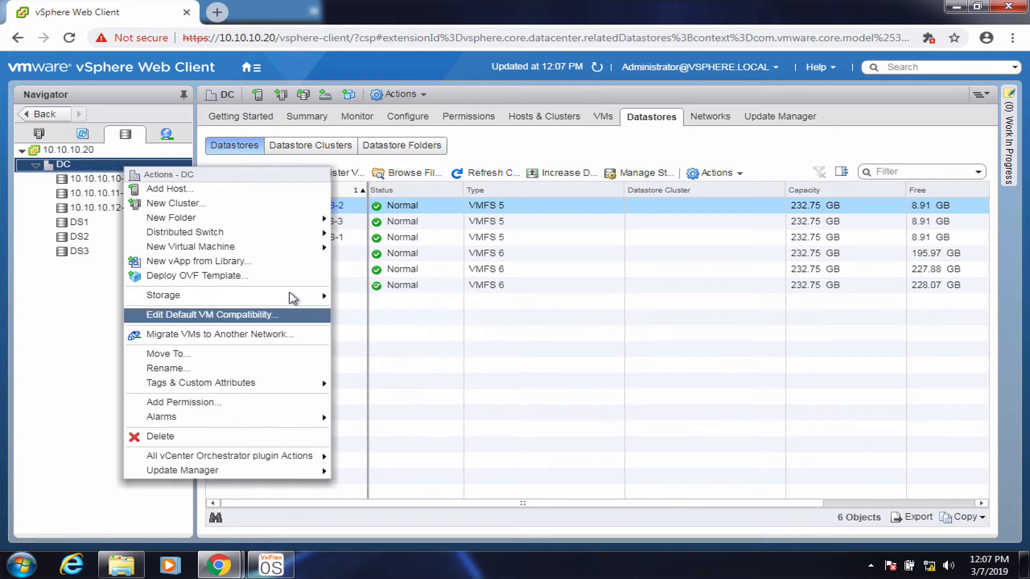
mouse_move(163, 295)
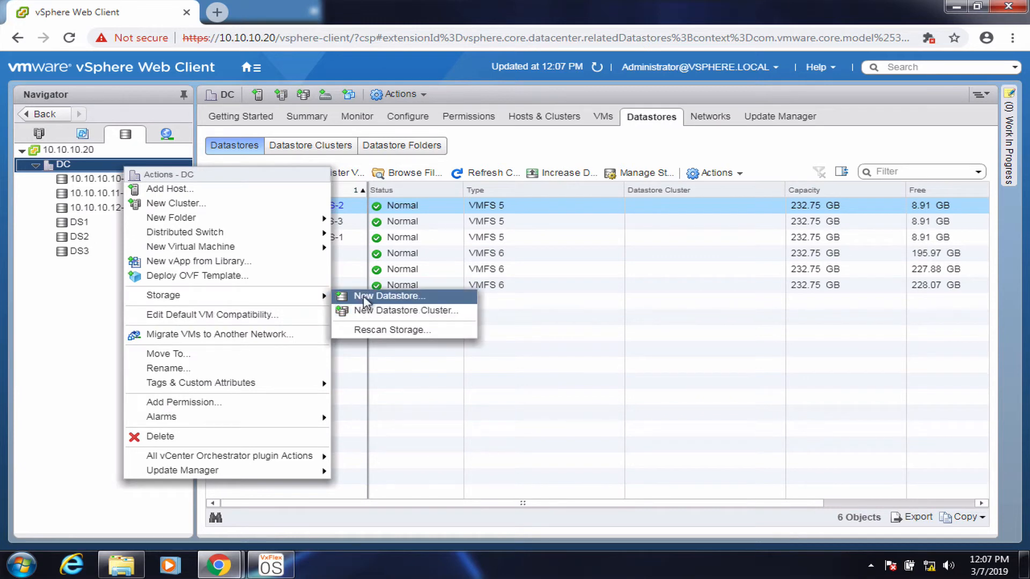
- Create VMFS 5 datastore Vflex1 on host 10.10.10.10's 8 GB disk using all partitions
click(388, 296)
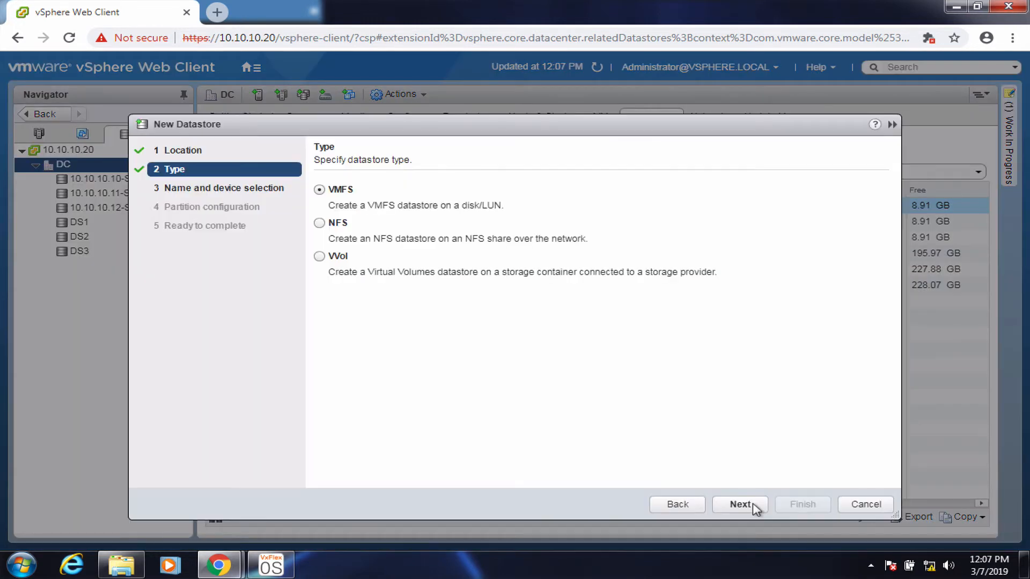
click(739, 504)
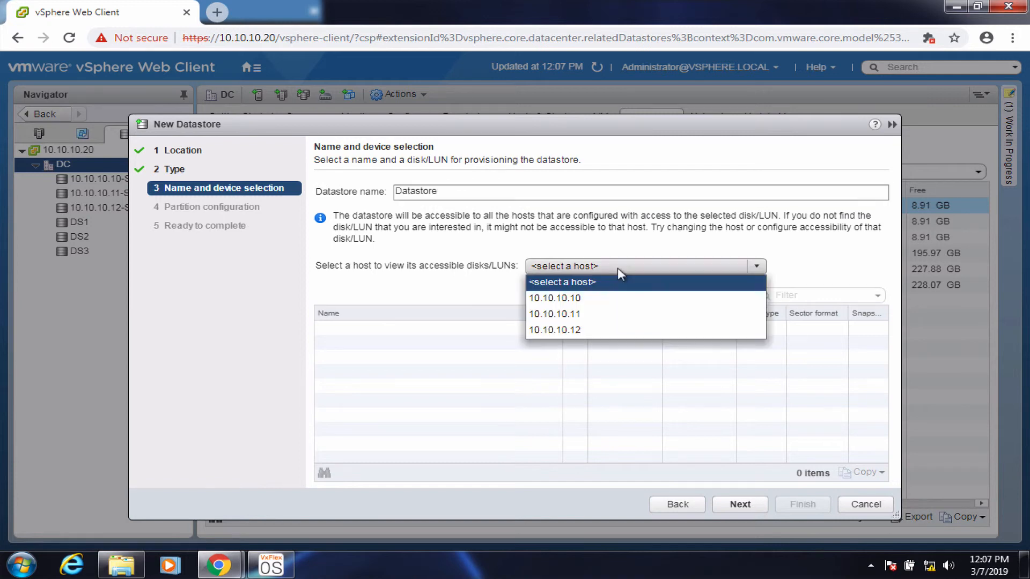
click(553, 297)
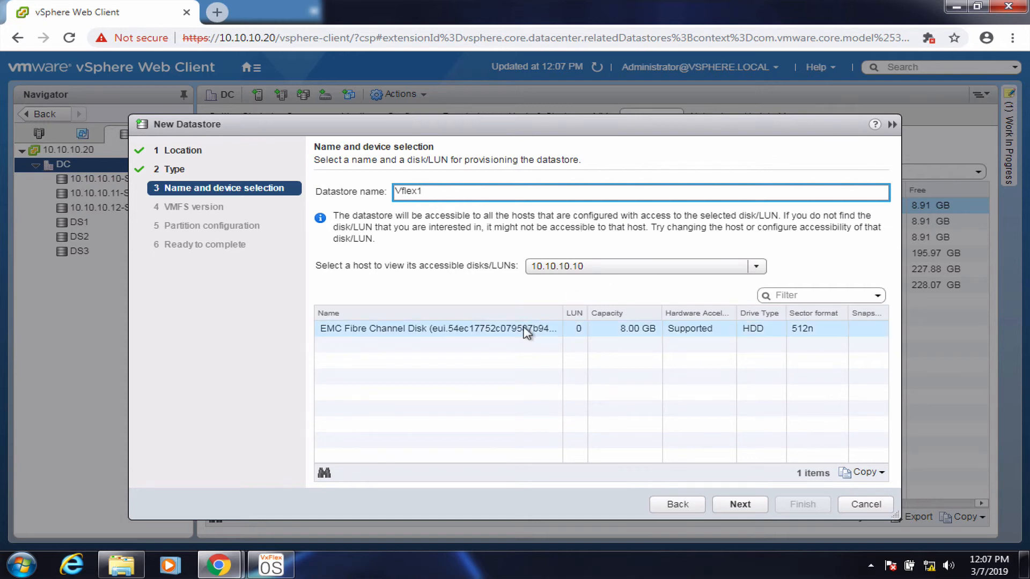
click(739, 504)
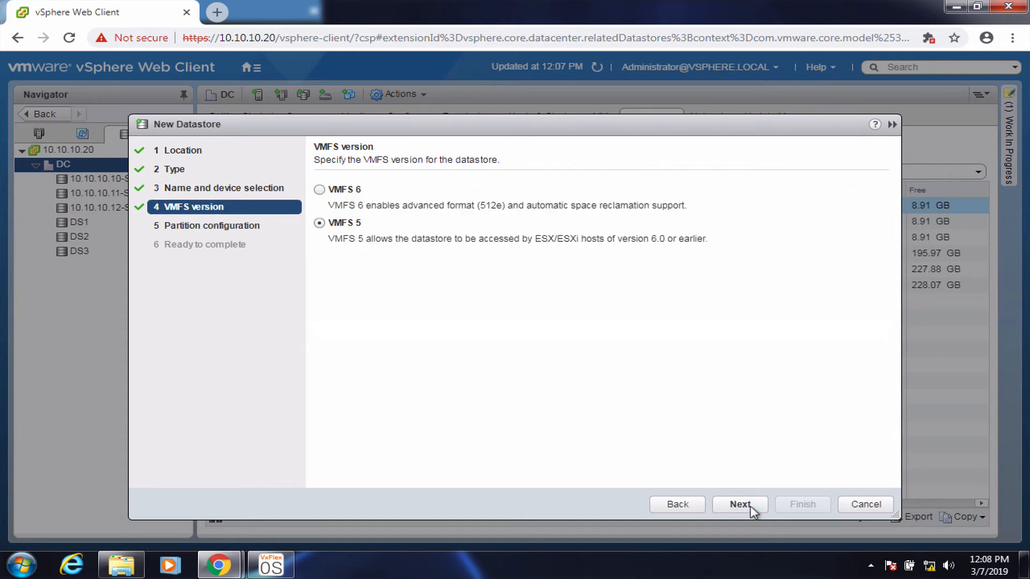
click(739, 504)
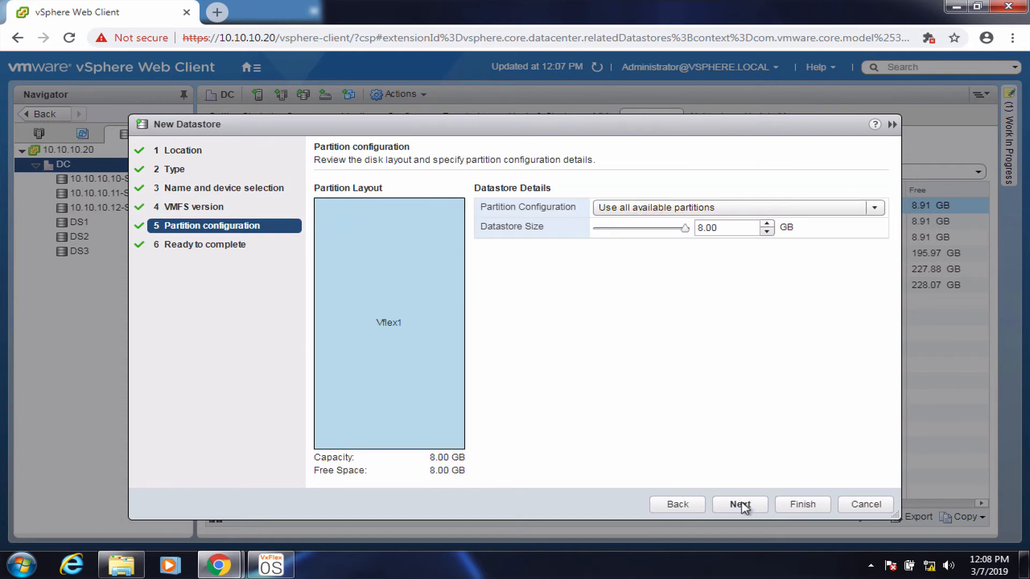
click(739, 504)
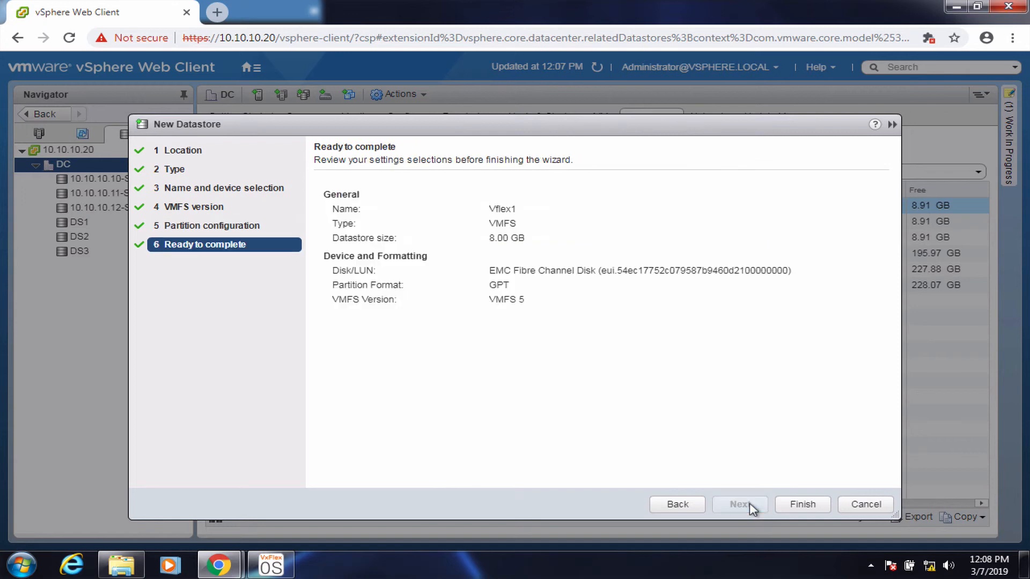
click(802, 504)
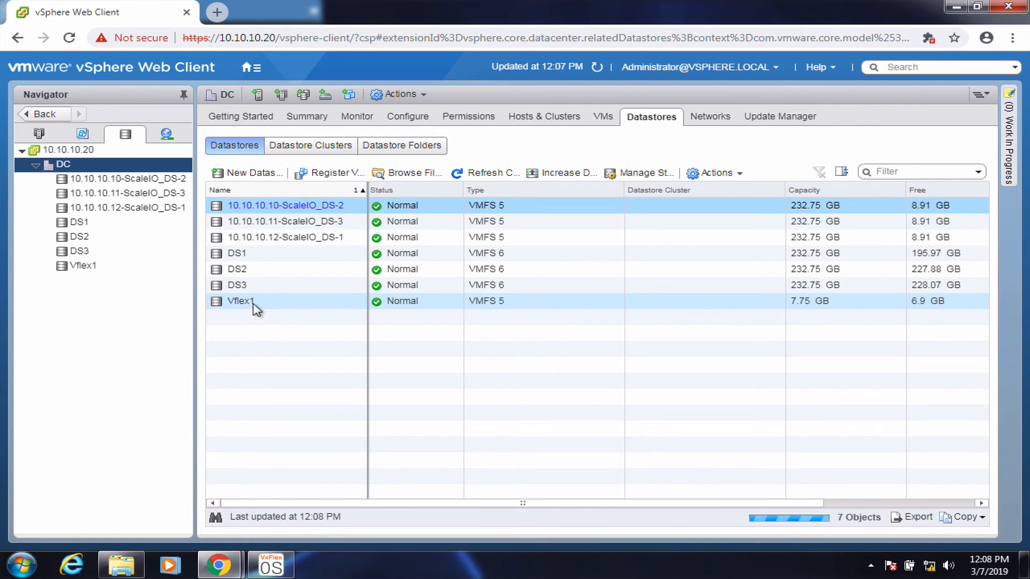
- View Vflex1's summary (VMFS 5, 7.75 GB) and its connected hosts list
click(82, 266)
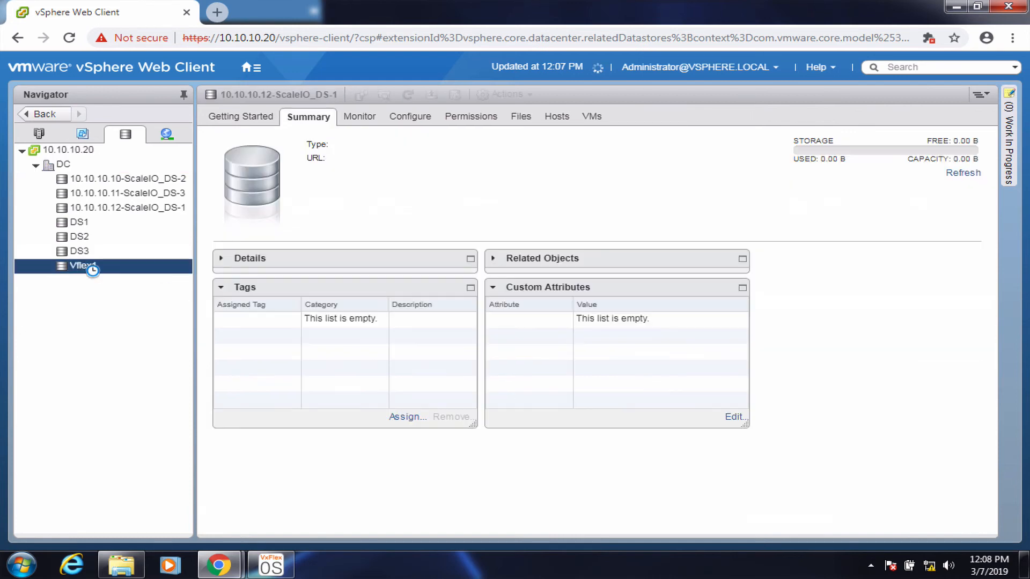
click(82, 265)
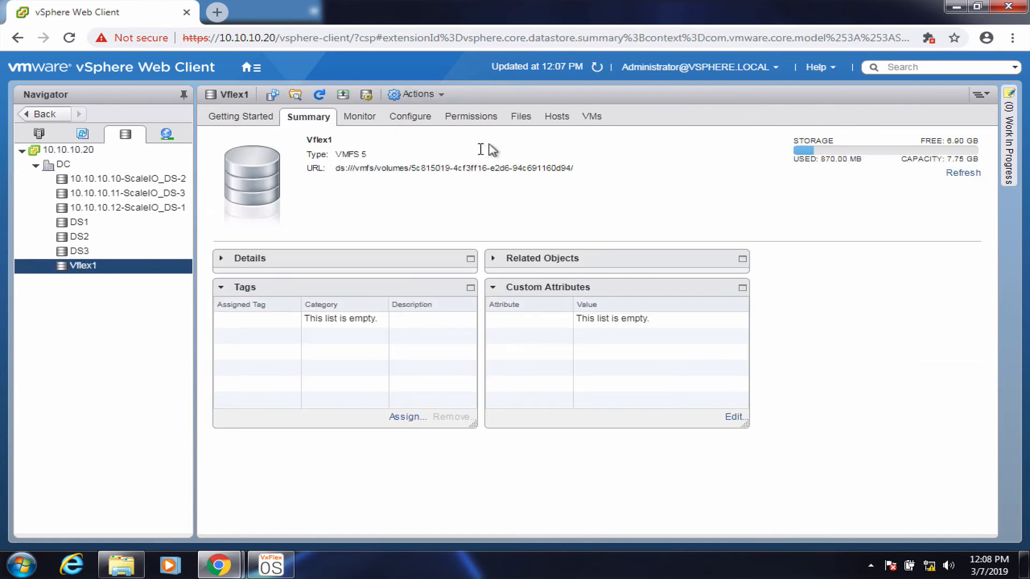
click(555, 116)
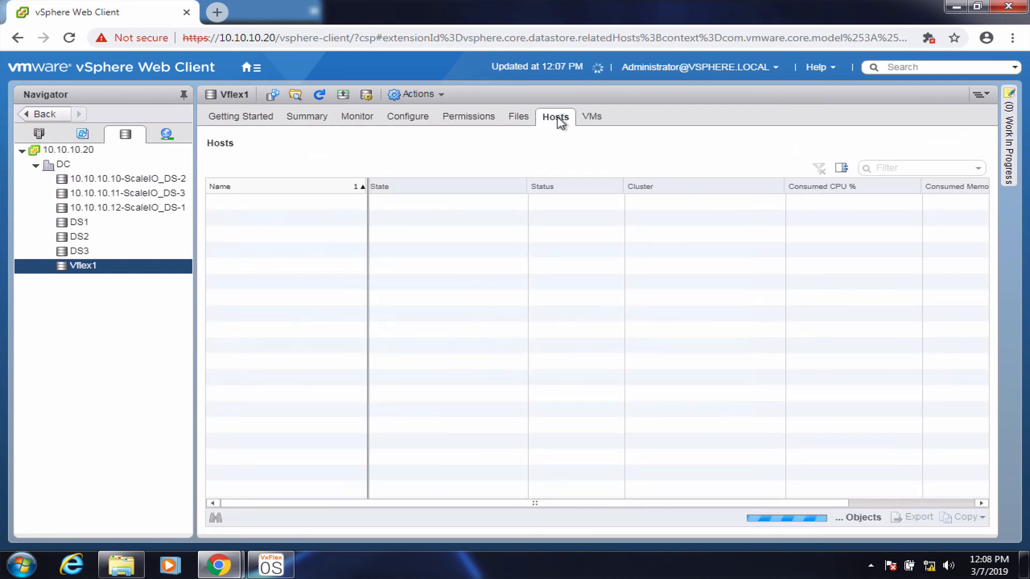